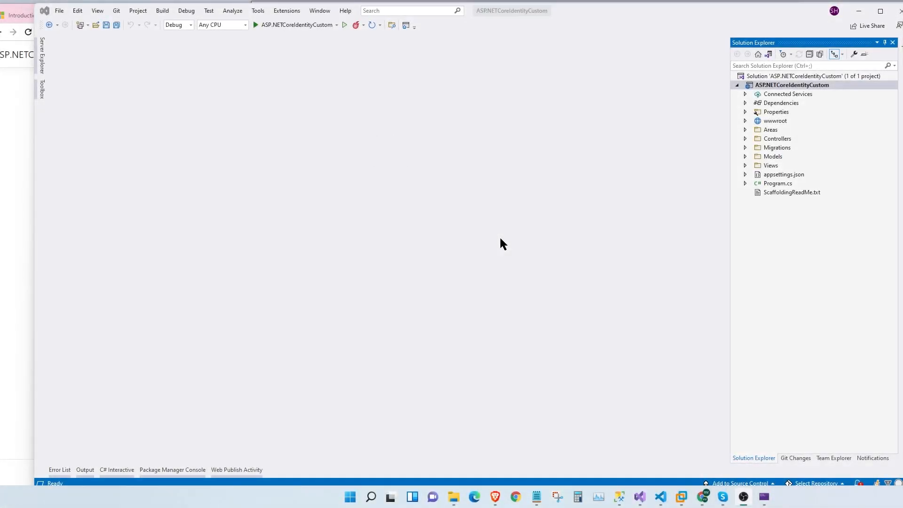
mouse_move(666, 163)
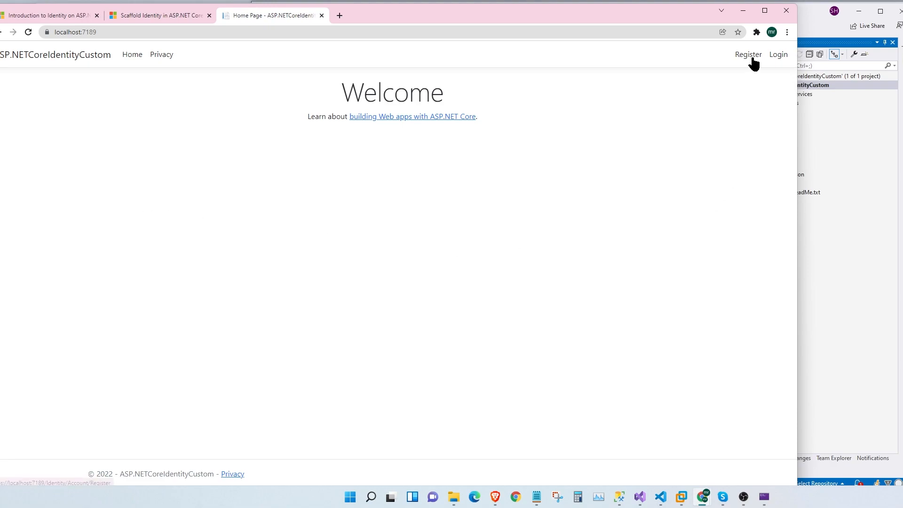
Step: Navigate to the app's Register page from the site's top navigation
left_click(748, 55)
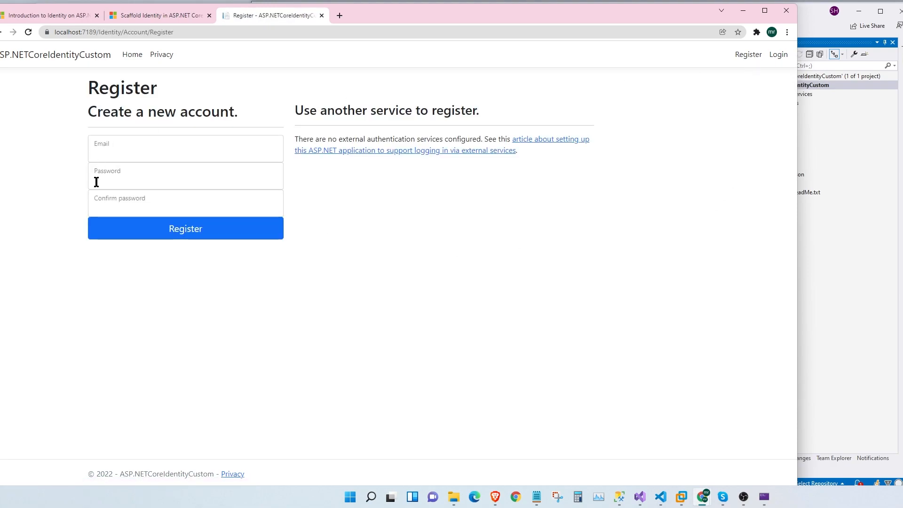
mouse_move(152, 153)
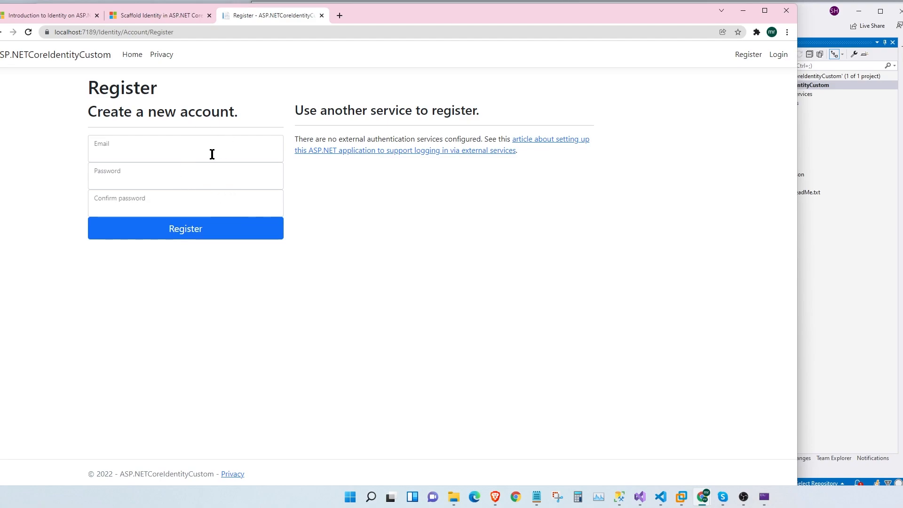
mouse_move(828, 35)
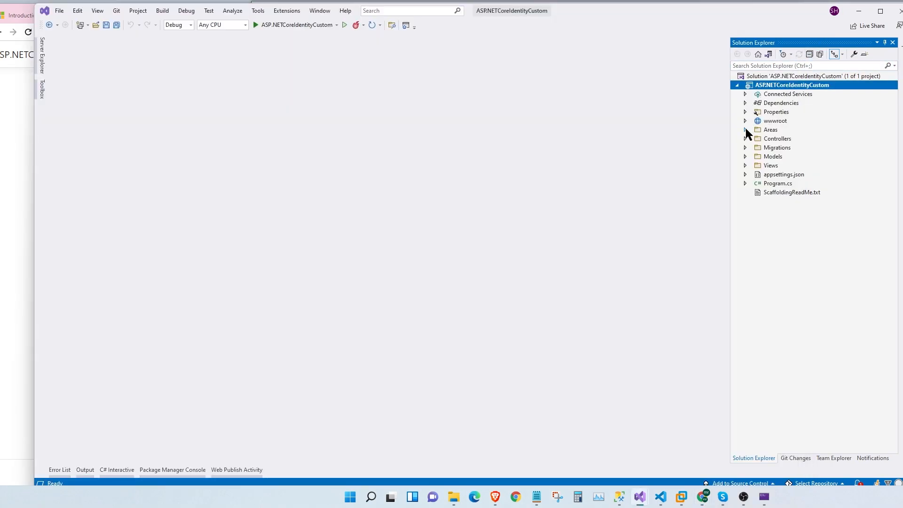
Step: Open Areas > Identity > Pages > Account > Register.cshtml and review its Password and ConfirmPassword bindings
left_click(745, 129)
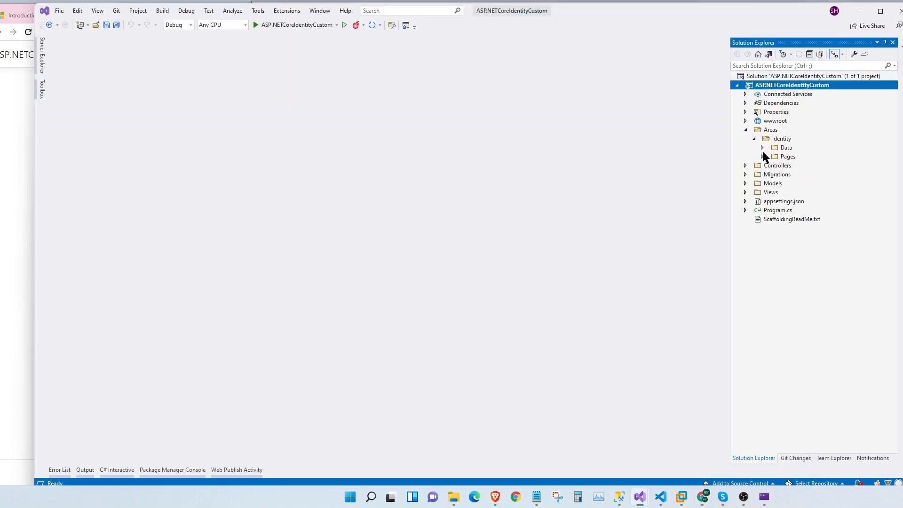
left_click(762, 156)
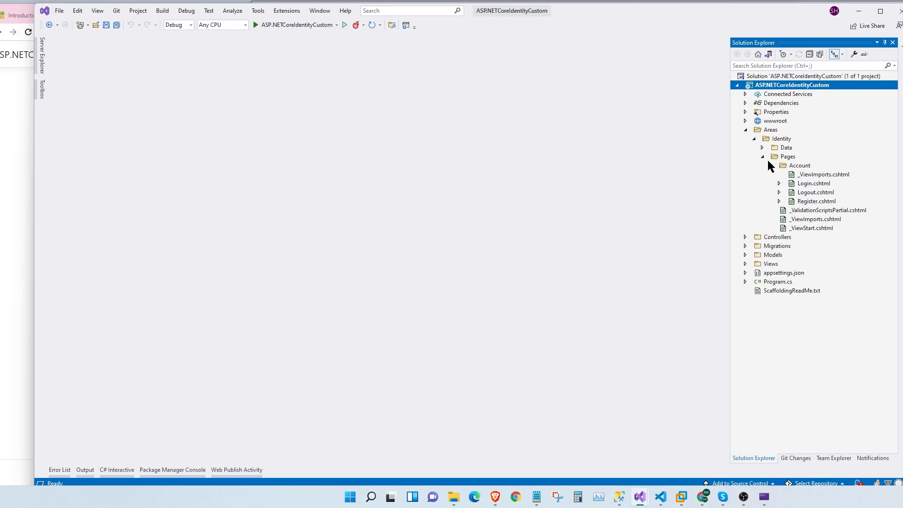
double_click(816, 201)
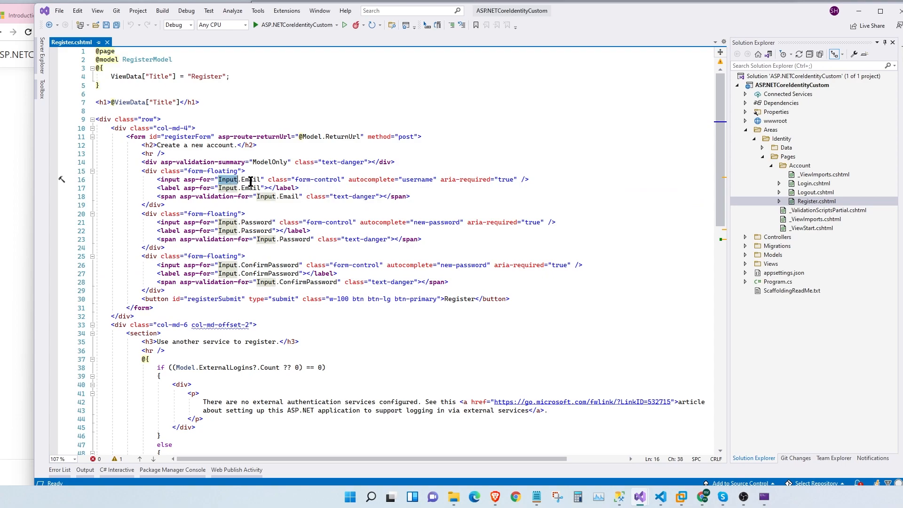
double_click(258, 222)
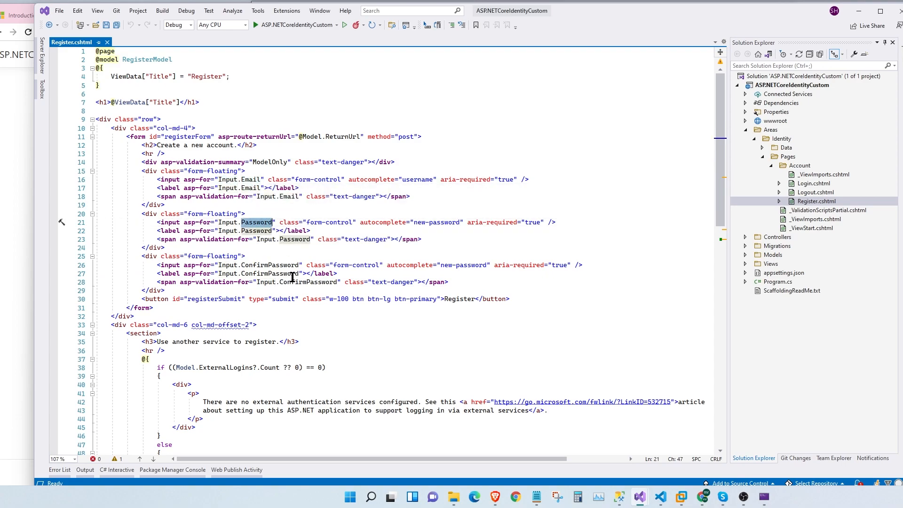
double_click(269, 265)
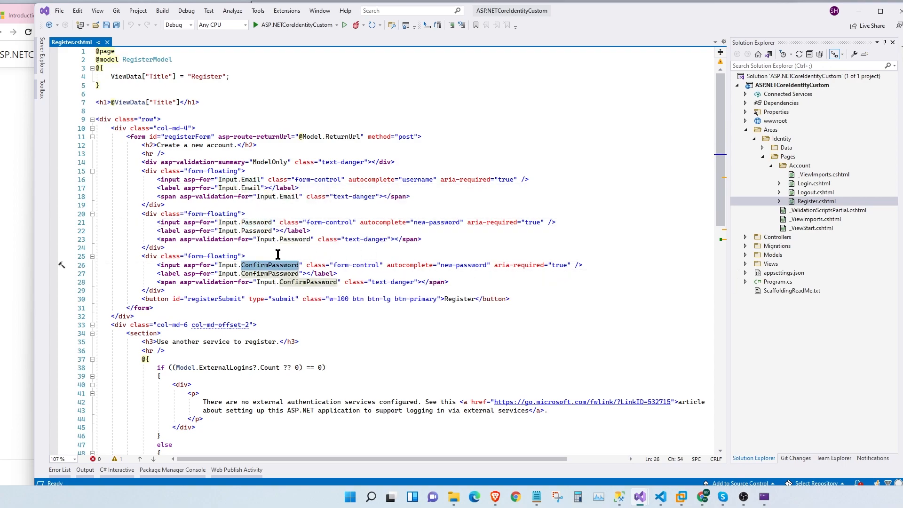
mouse_move(186, 248)
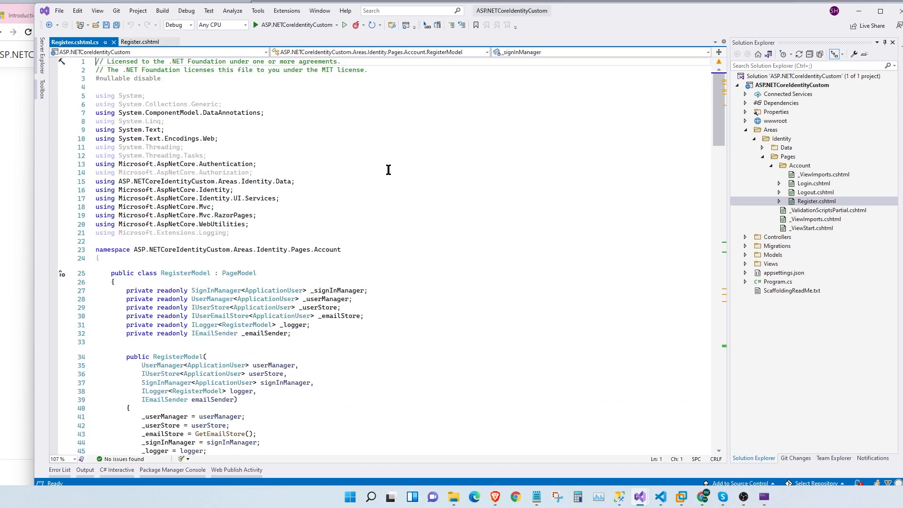
Step: Add a FirstName property to InputModel with [Required] and [Display(Name="Firstname")] attributes
scroll("down", 3)
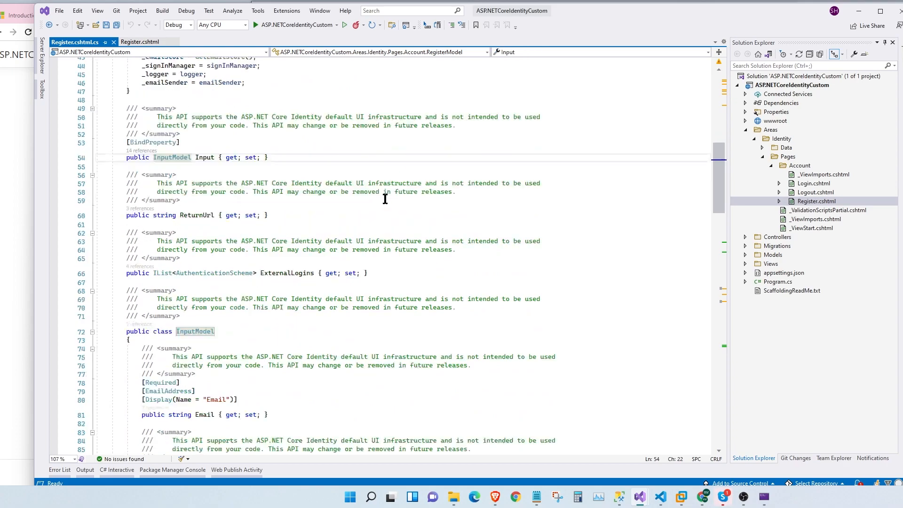
scroll("down", 3)
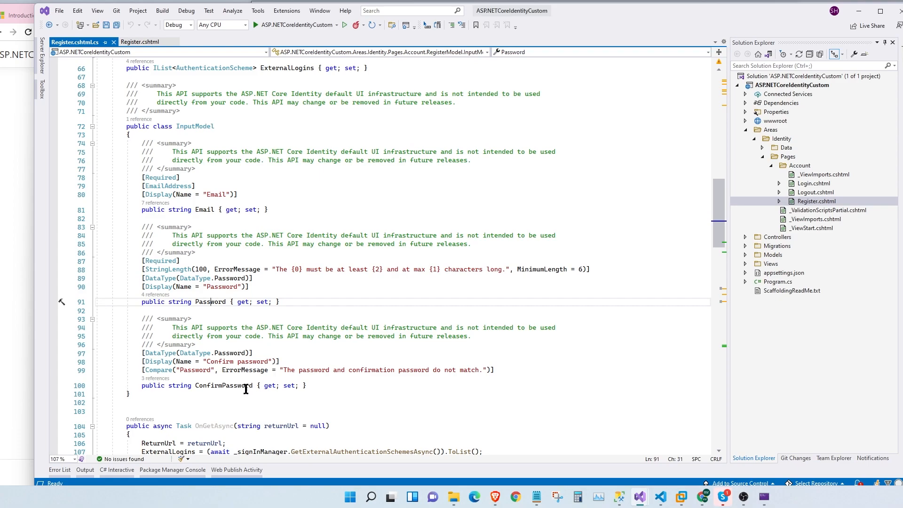
double_click(223, 386)
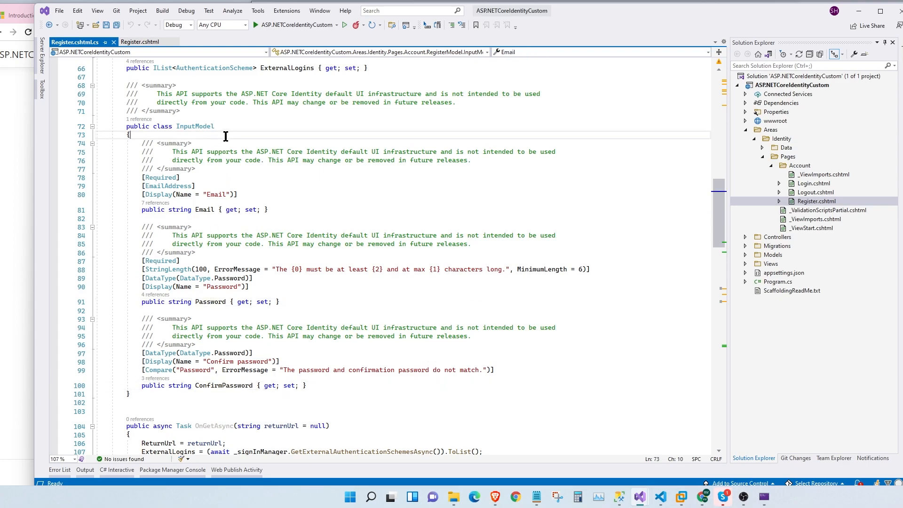
type("public TYPE Type { get; set; }")
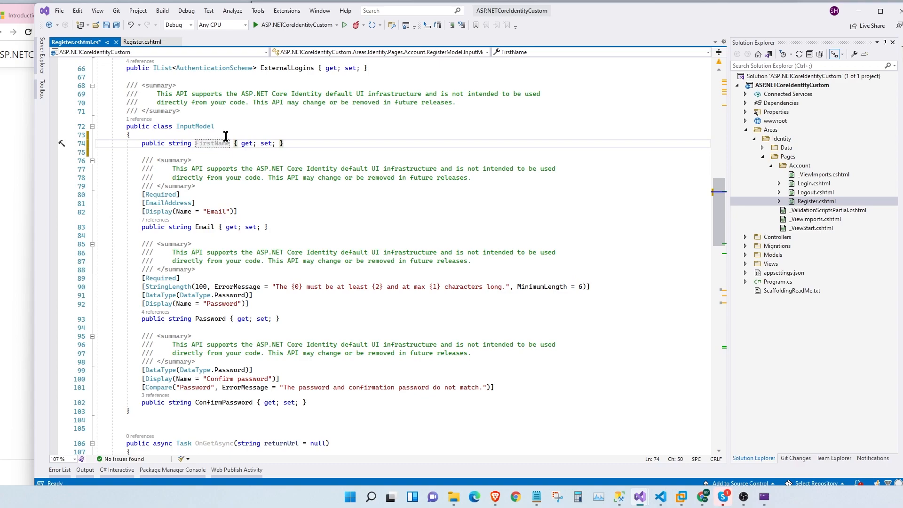
type("[Required")
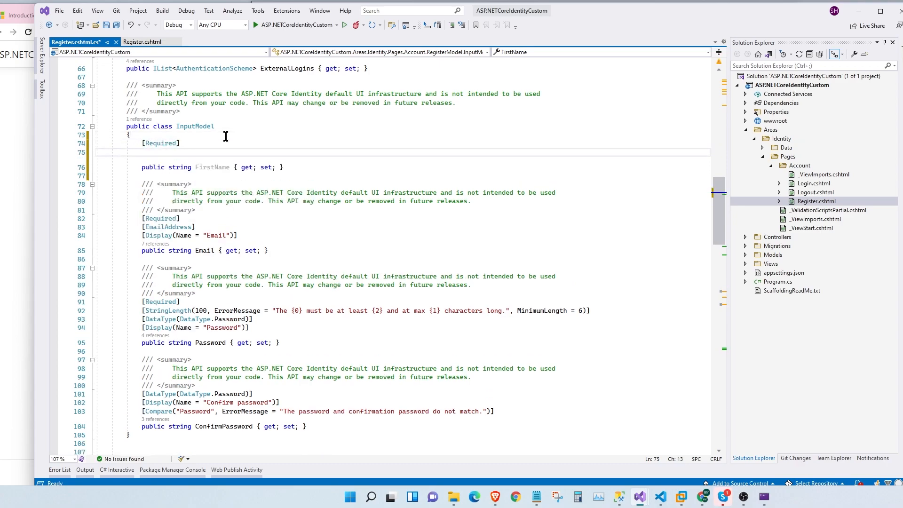
type("[Display]")
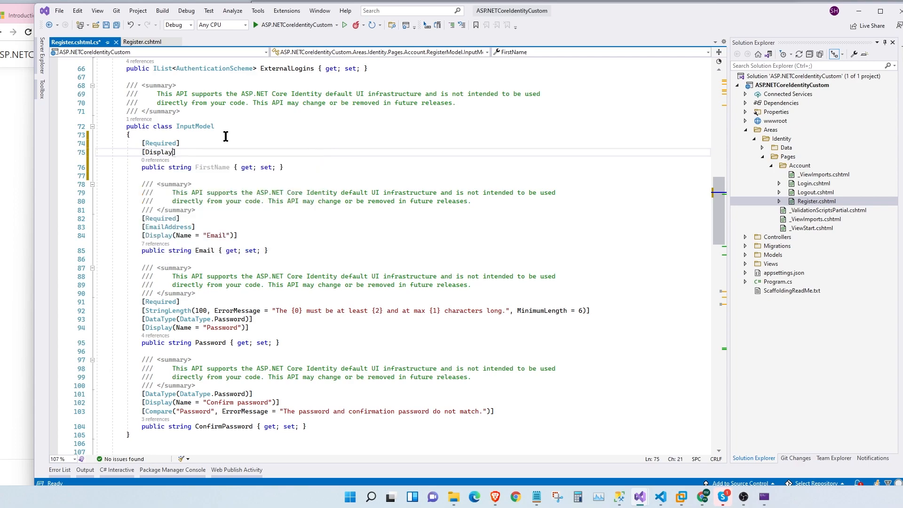
type("(Name=)")
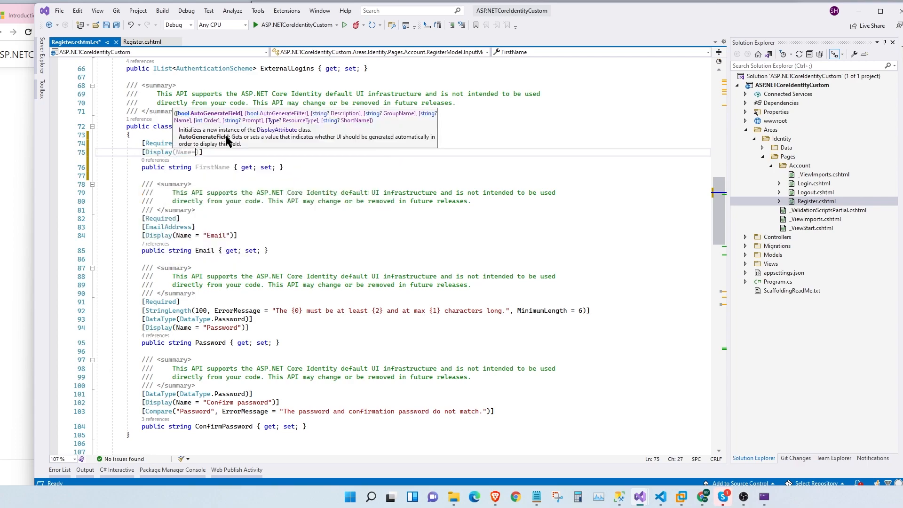
type("\"Firstname")
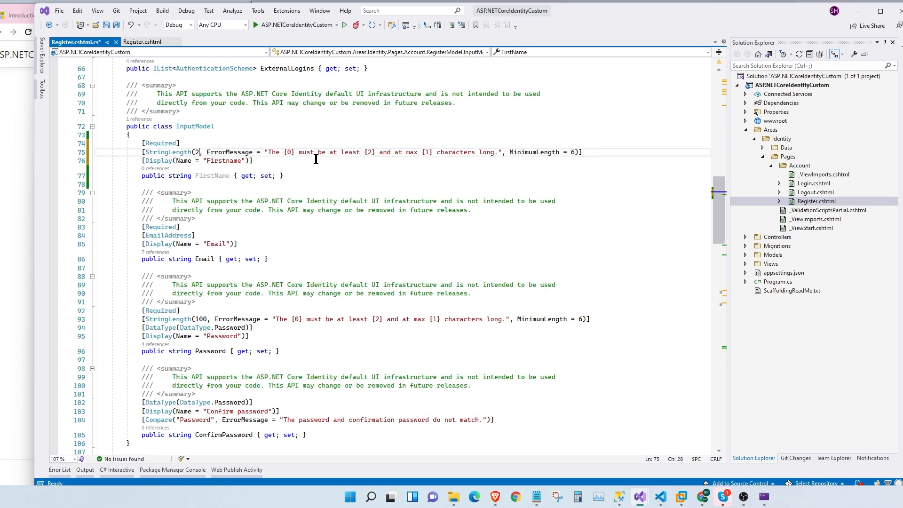
Step: Limit the names to 255 characters with custom error messages and add the matching LastName property
type("55")
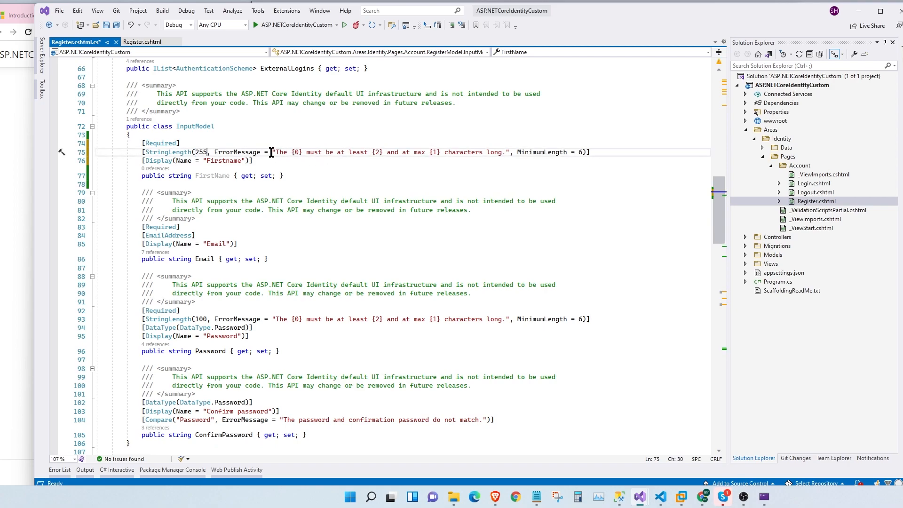
left_click_drag(275, 152, 502, 153)
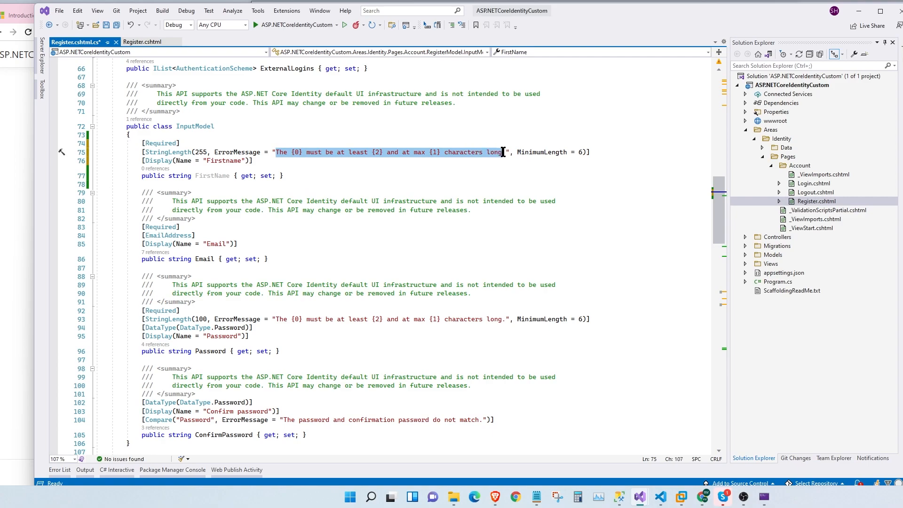
key("Delete")
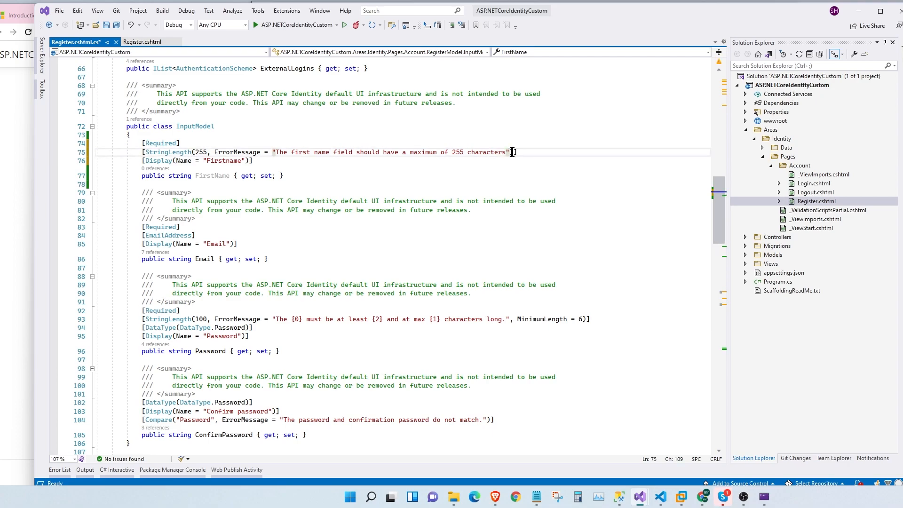
left_click(227, 160)
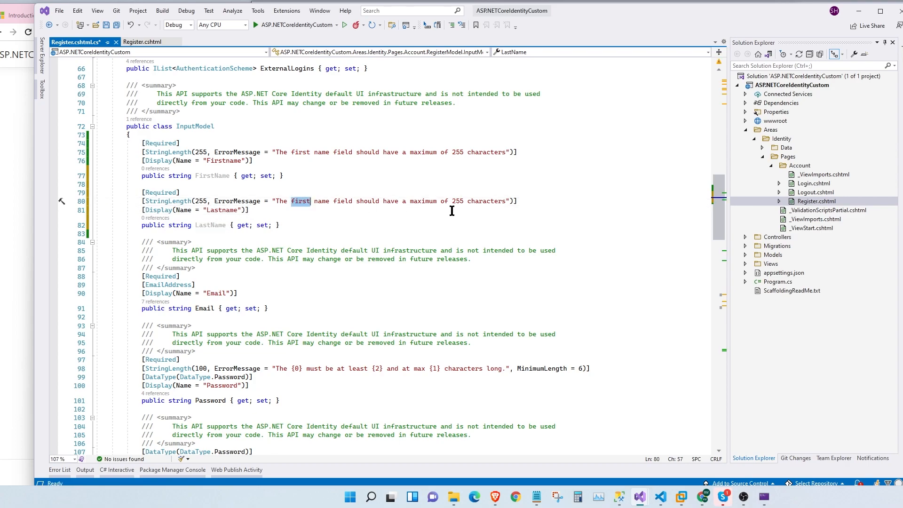
type("last")
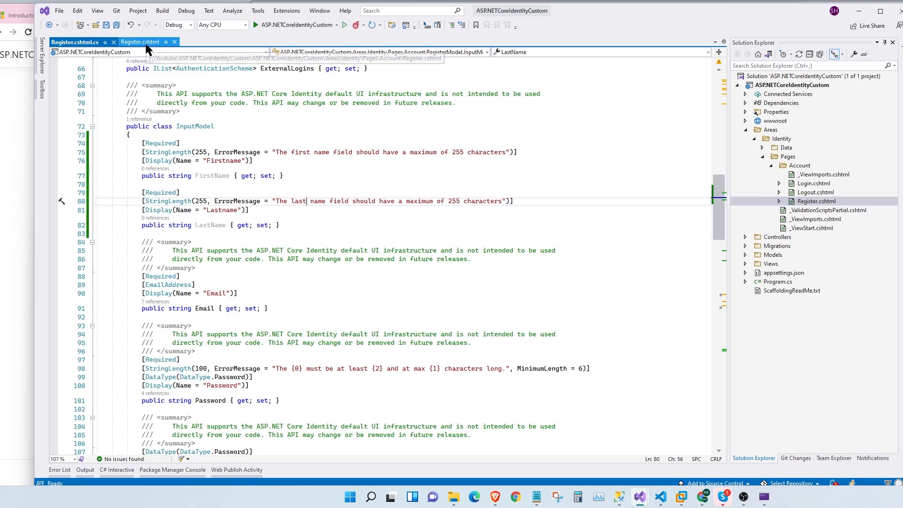
Step: Add Input.FirstName and Input.LastName form-floating fields with firstname/lastname autocomplete above Email
left_click(139, 41)
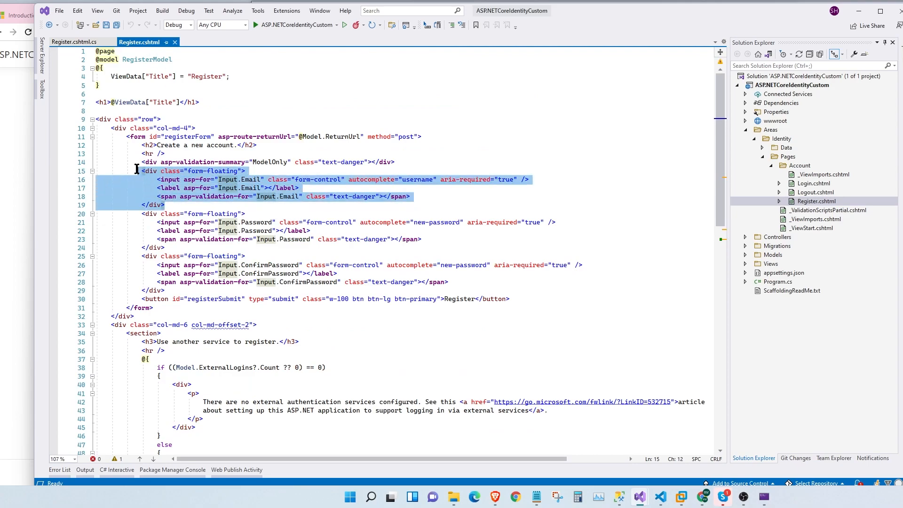
left_click(396, 162)
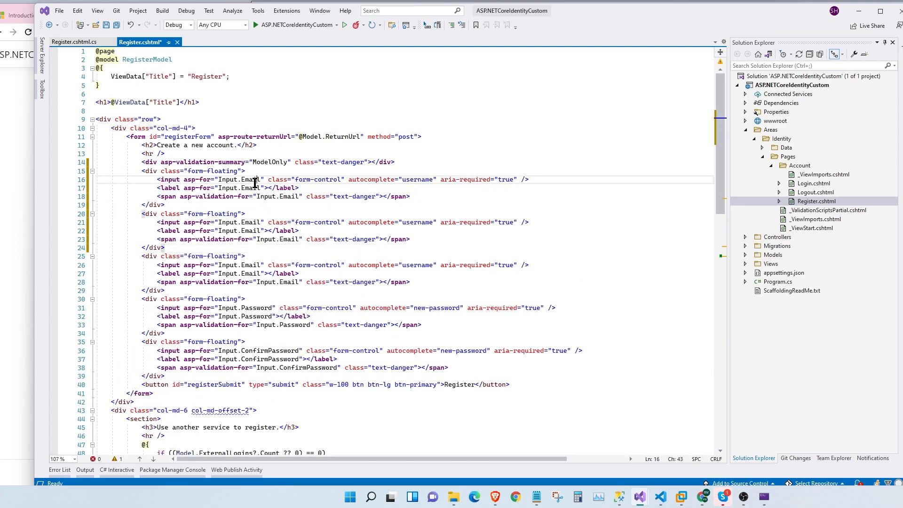
type("FirstName")
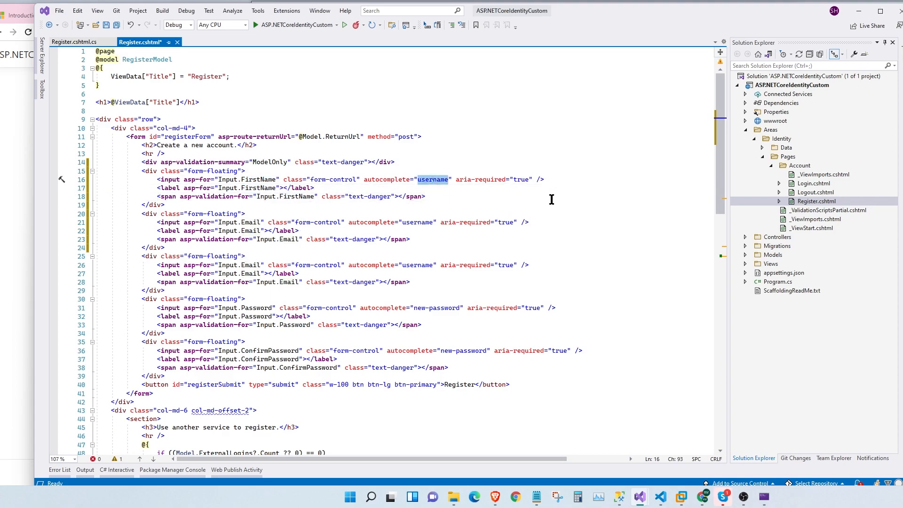
type("firstname")
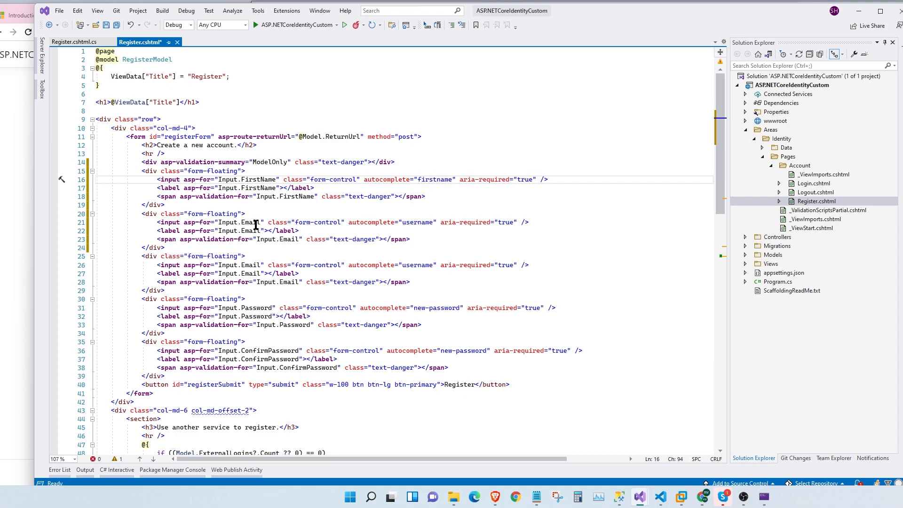
double_click(249, 222)
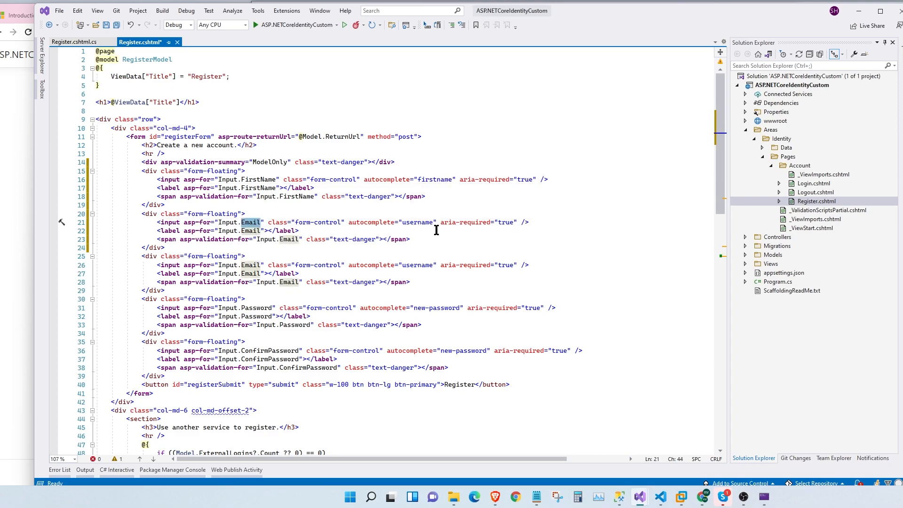
type("LastName")
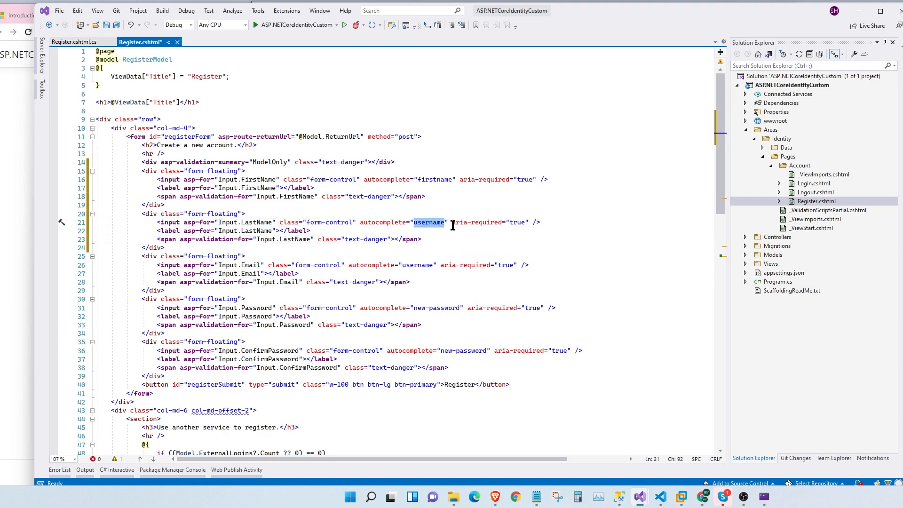
type("lastname")
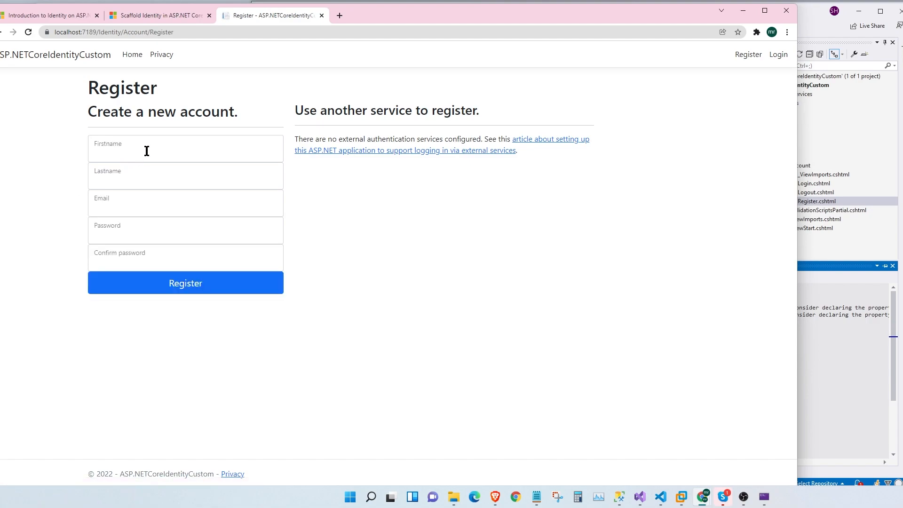
Step: View the rebuilt Register page in Chrome showing Firstname and Lastname inputs above Email
left_click(185, 203)
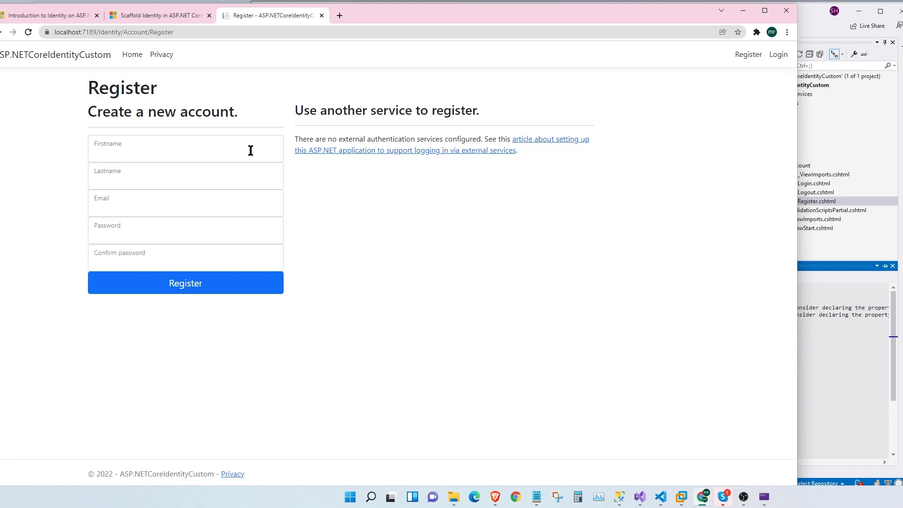
mouse_move(448, 232)
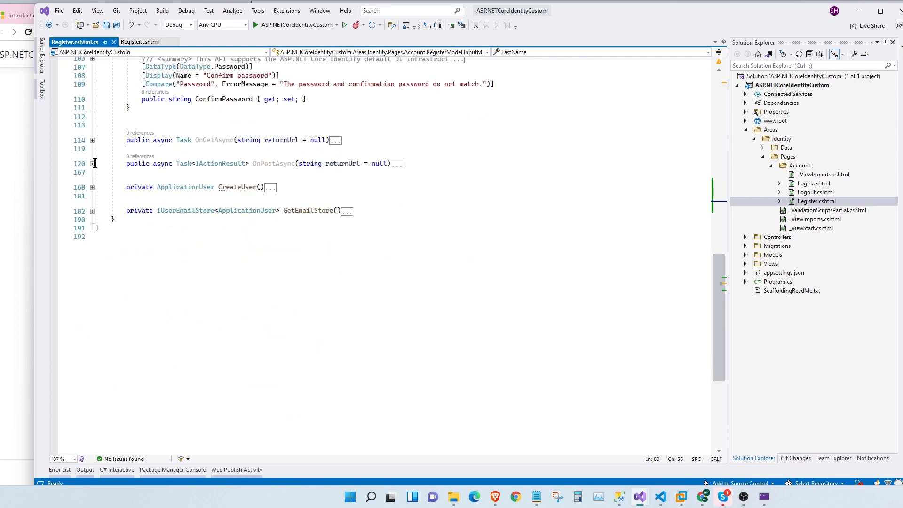
Step: In OnPostAsync set user.FirstName = Input.FirstName and user.LastName = Input.LastName after CreateUser()
left_click(92, 162)
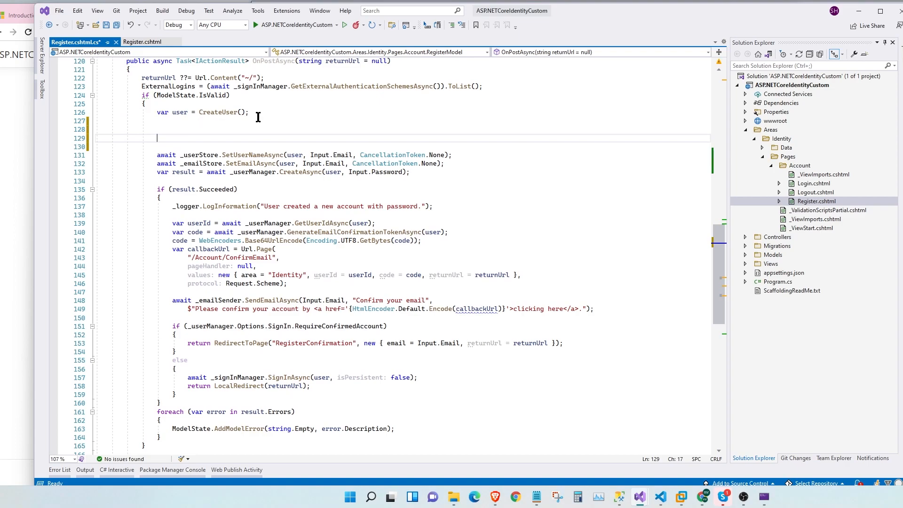
type("user.")
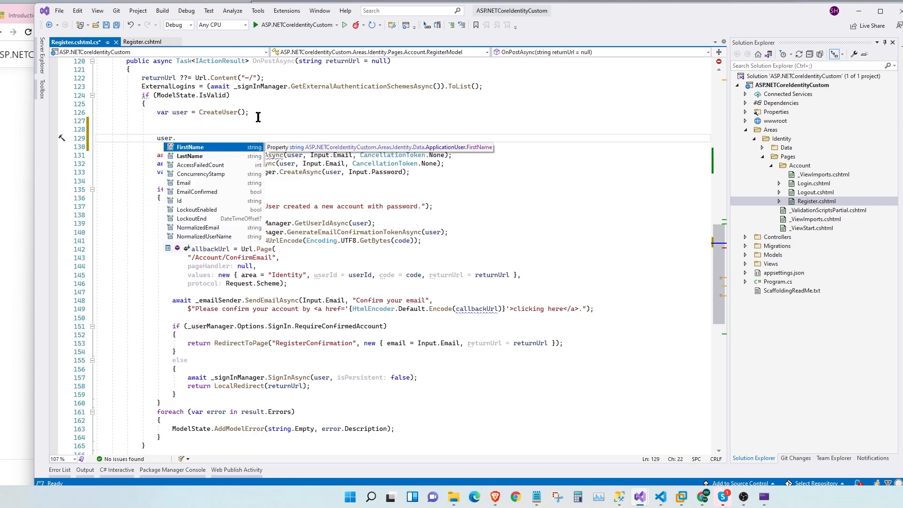
type("FirstName =")
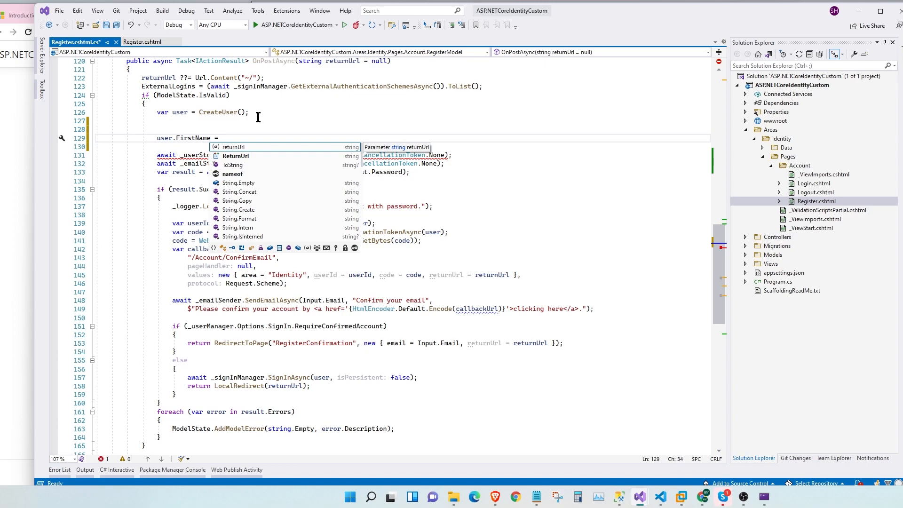
type("Input.FirstName;")
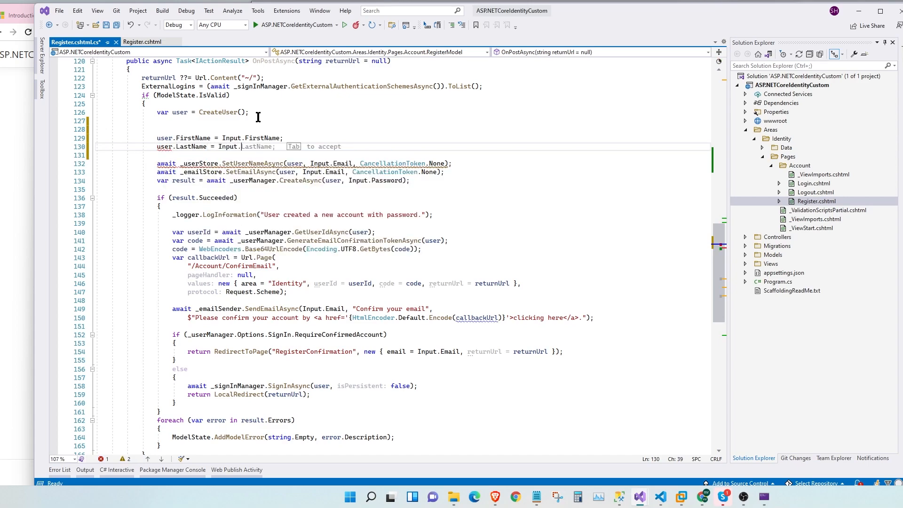
key("Tab")
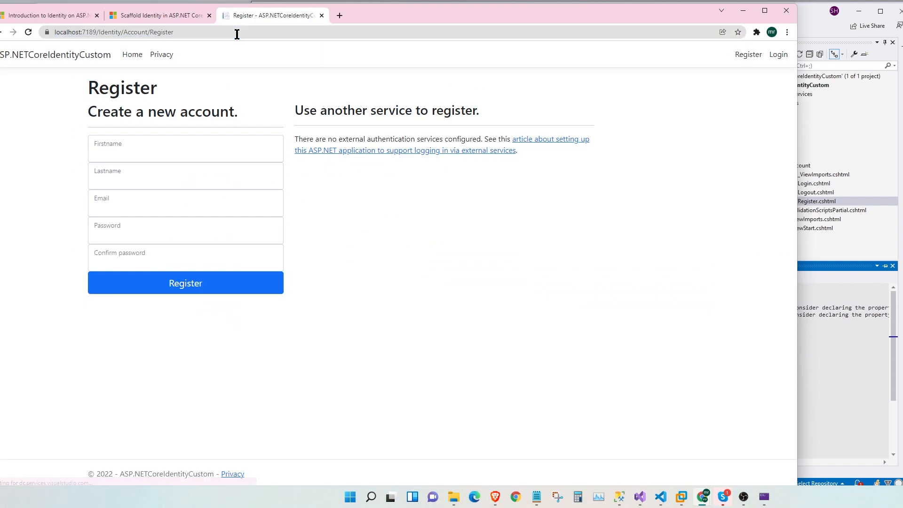
left_click(185, 148)
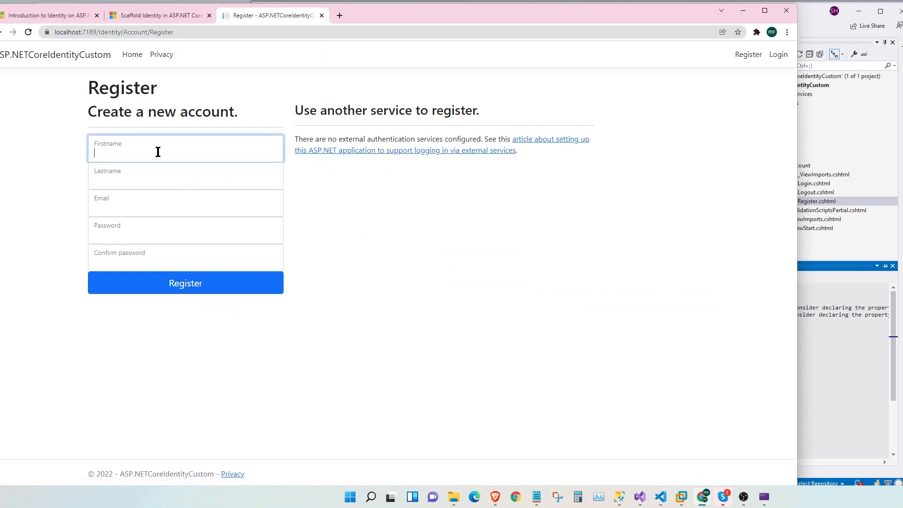
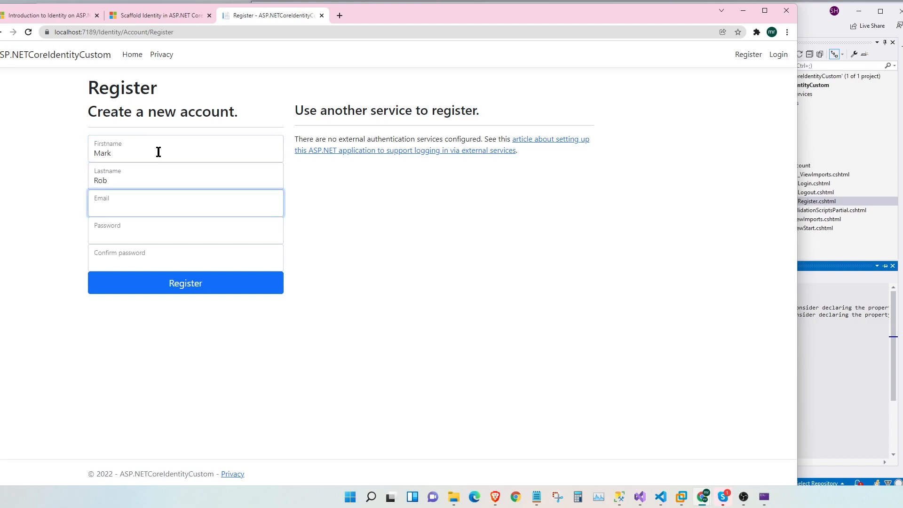
type("user1@test.com")
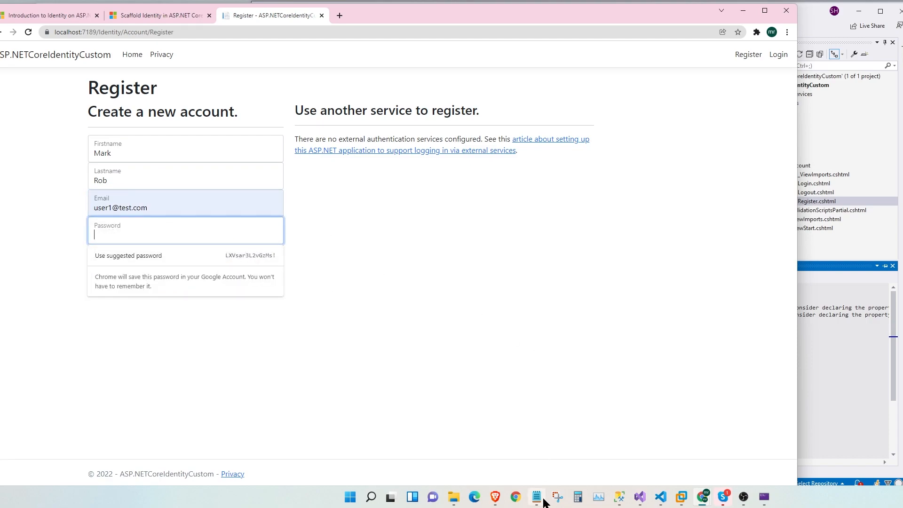
left_click(535, 497)
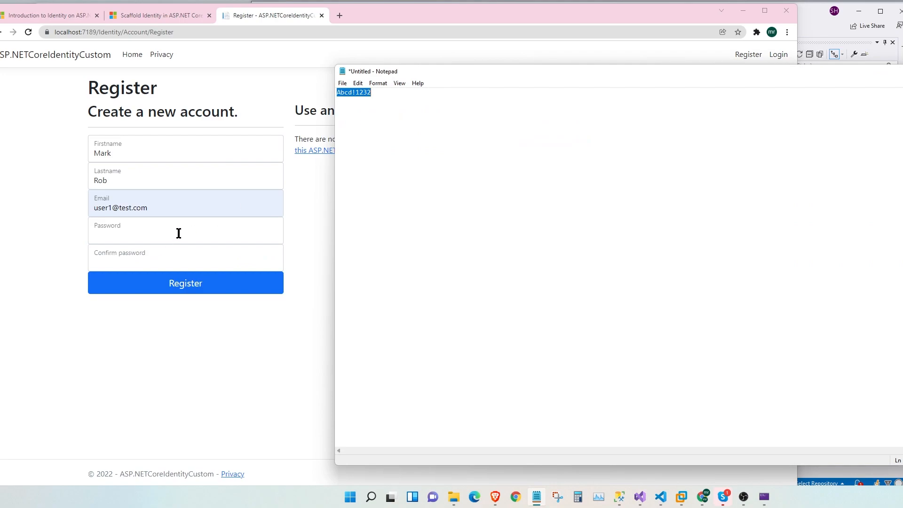
left_click(184, 259)
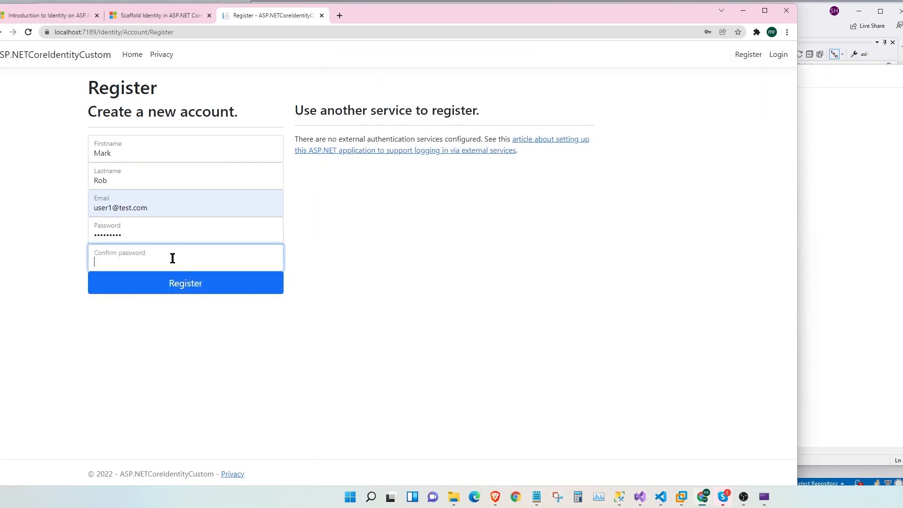
type("••••••••")
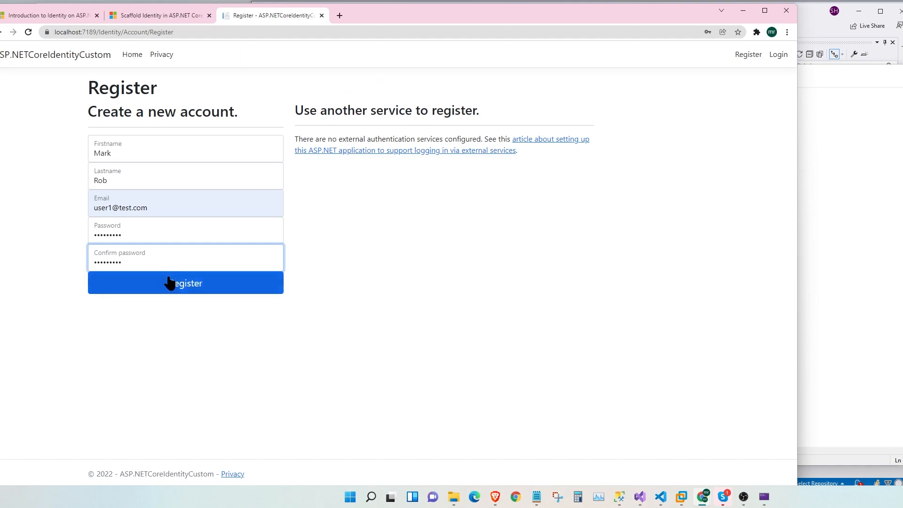
Step: Register the account and follow the 'Click here to confirm your account' link
left_click(185, 283)
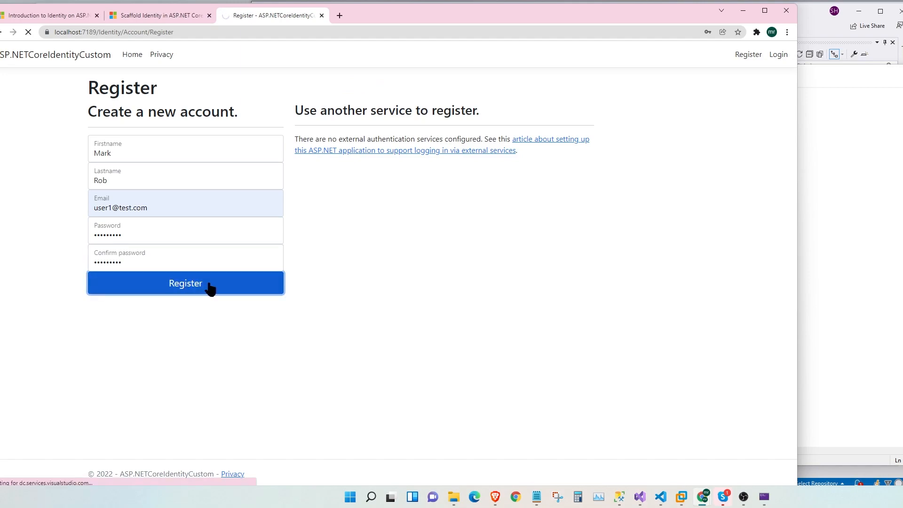
left_click(186, 283)
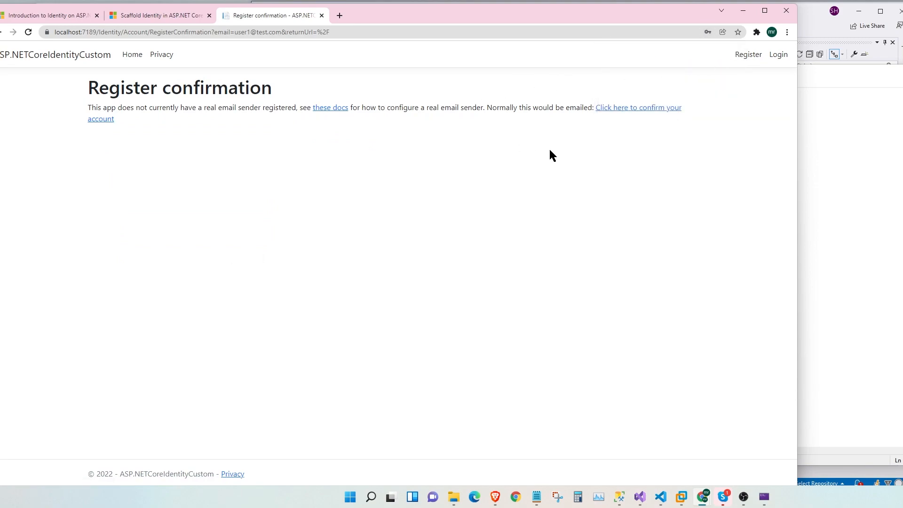
mouse_move(732, 91)
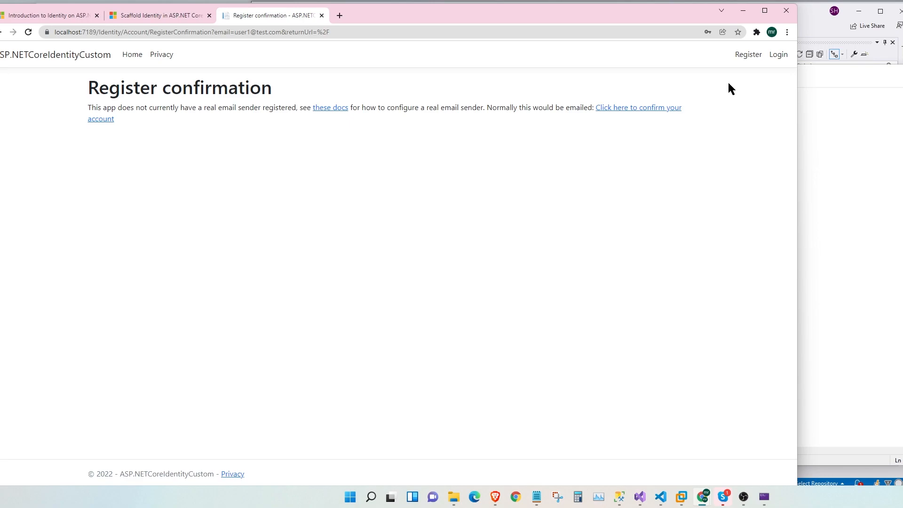
mouse_move(428, 108)
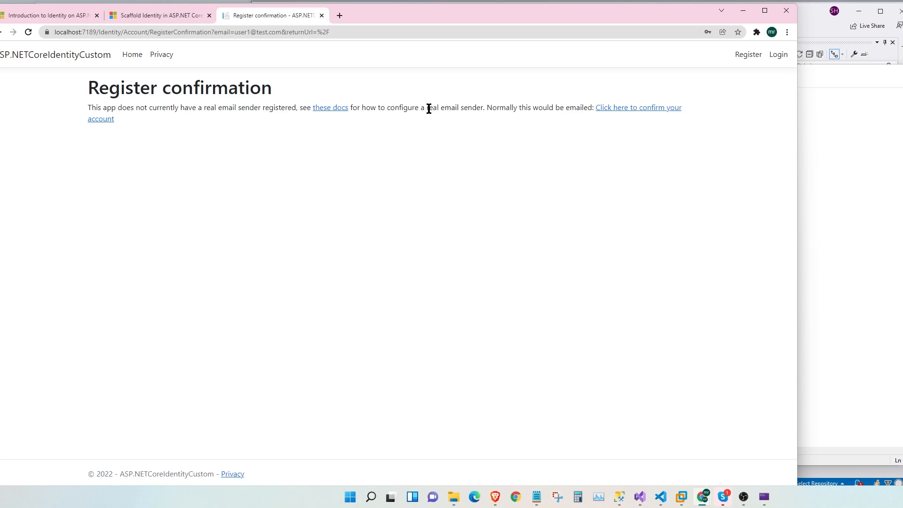
mouse_move(87, 75)
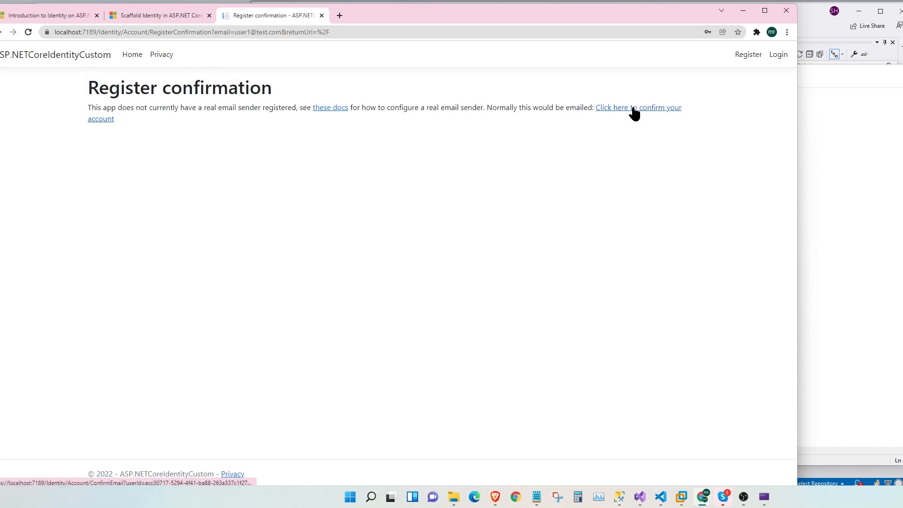
left_click(638, 107)
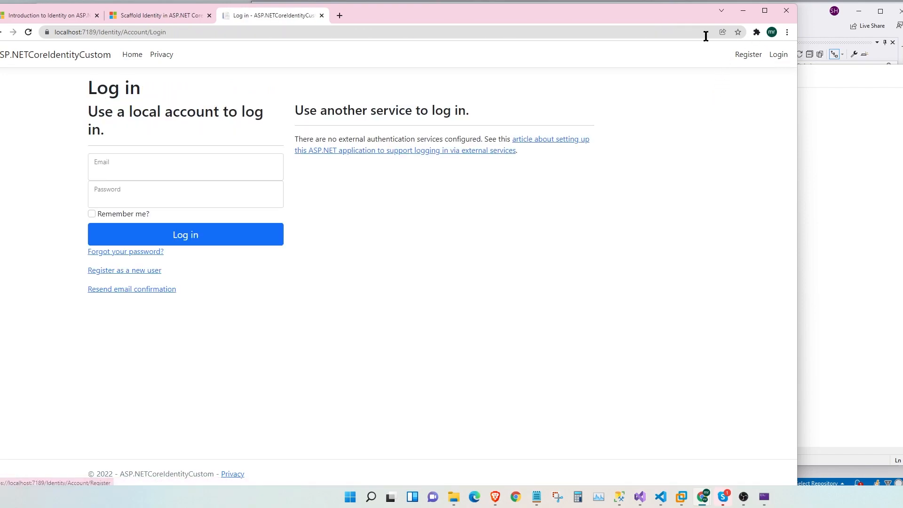
type("user1@test.com")
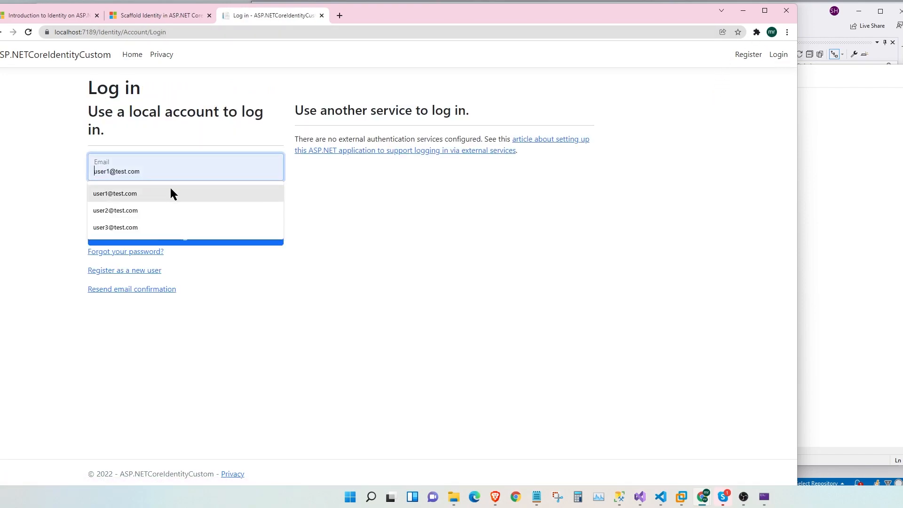
left_click(115, 192)
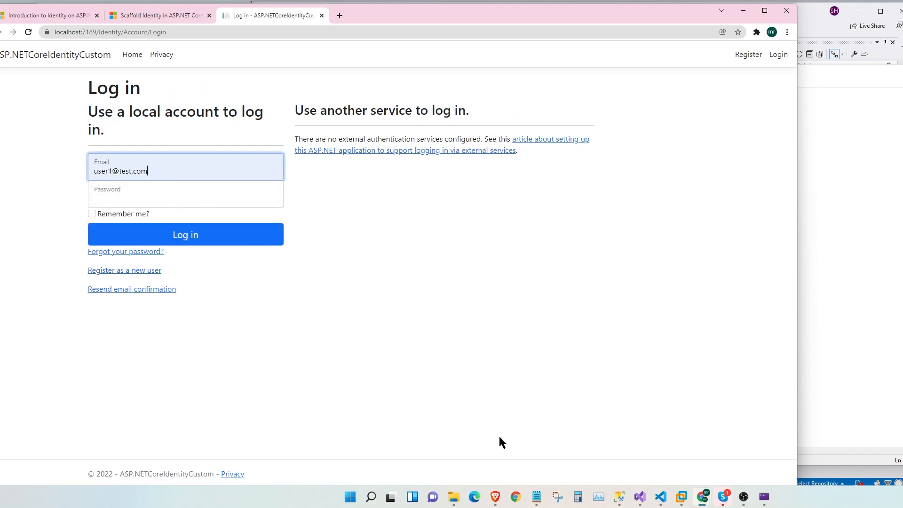
left_click(186, 194)
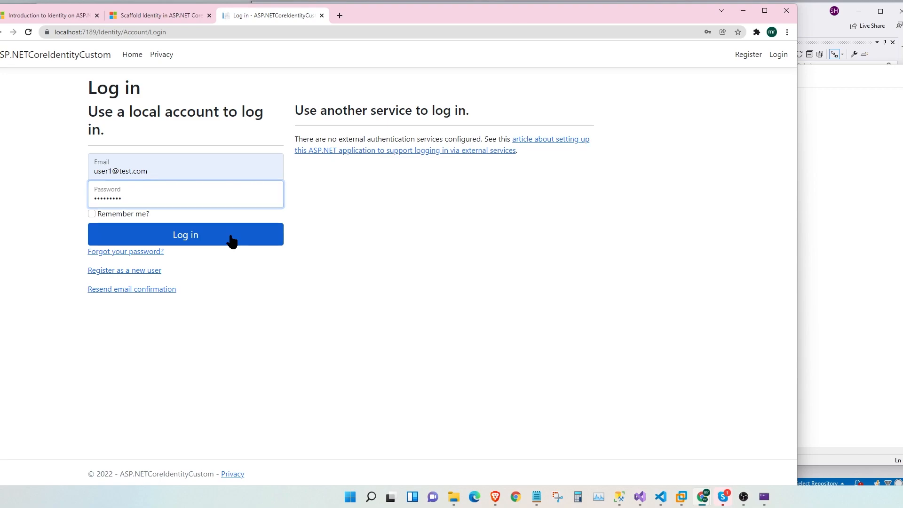
left_click(185, 234)
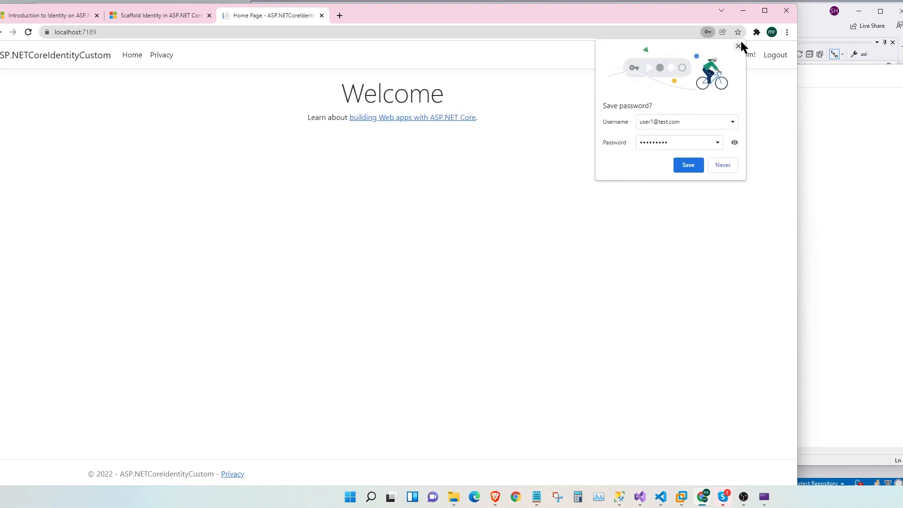
left_click(738, 46)
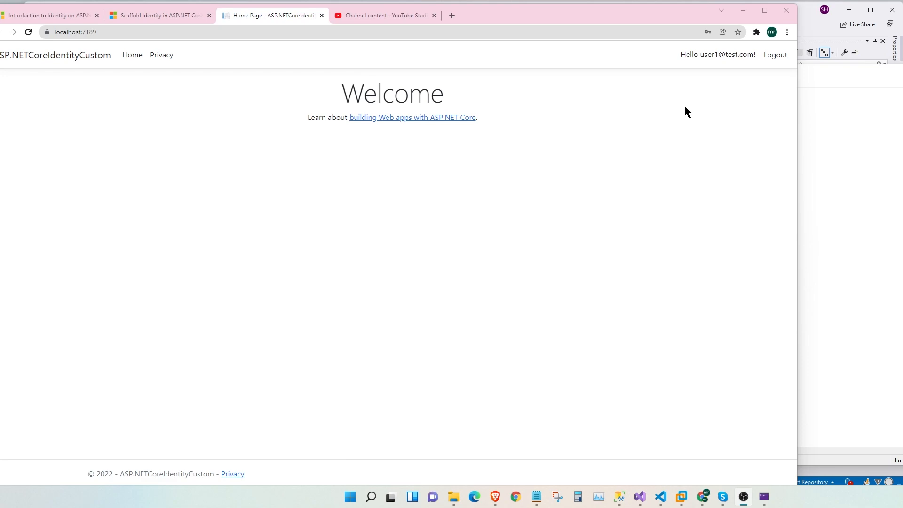
left_click(774, 54)
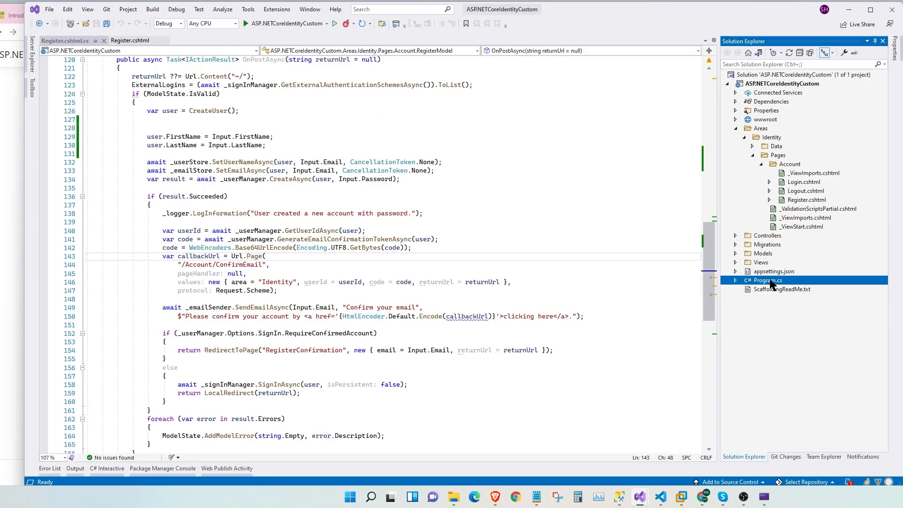
Step: In Program.cs set options.SignIn.RequireConfirmedAccount to false
double_click(768, 280)
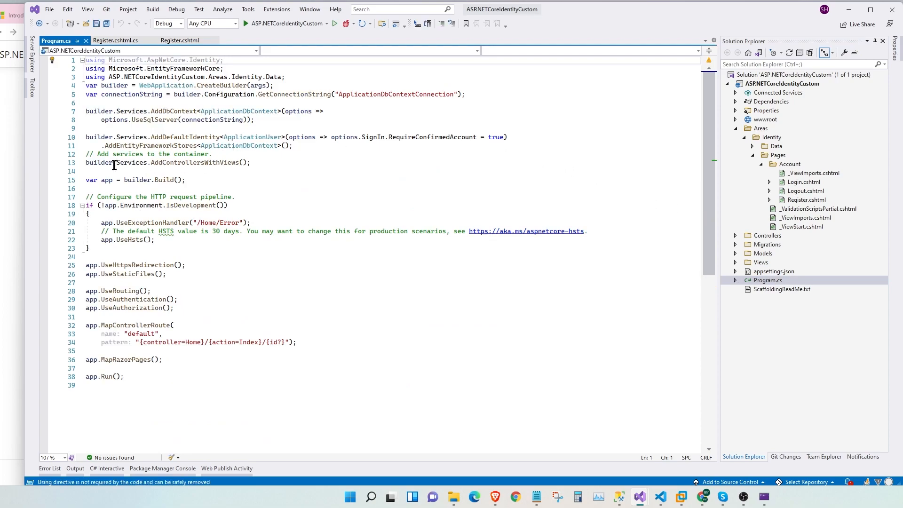
double_click(131, 137)
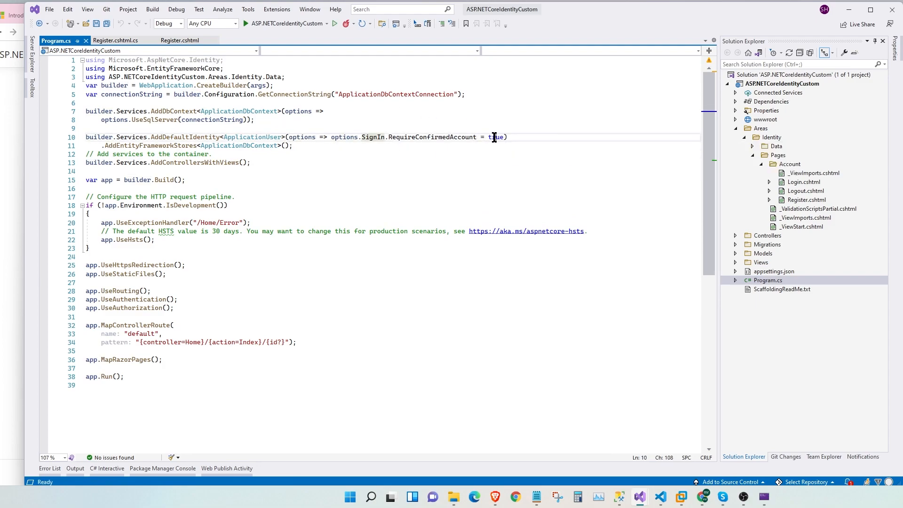
type("false")
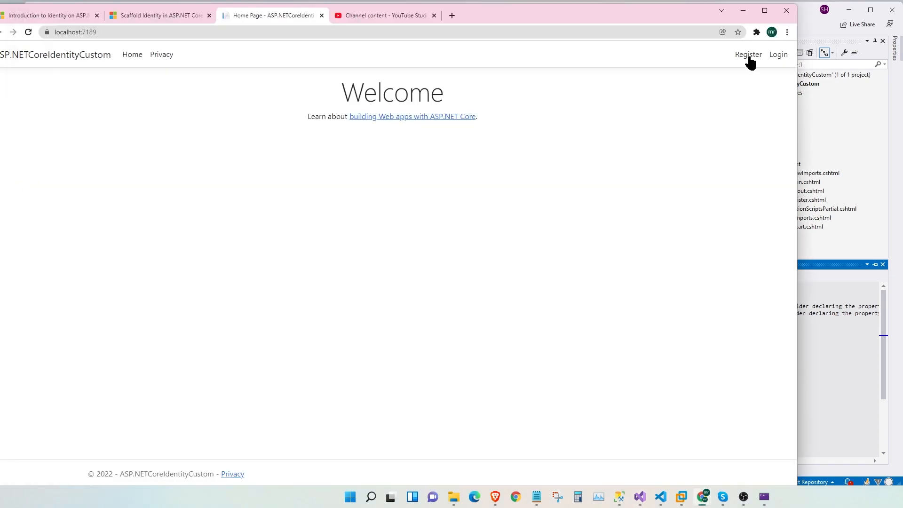
left_click(748, 54)
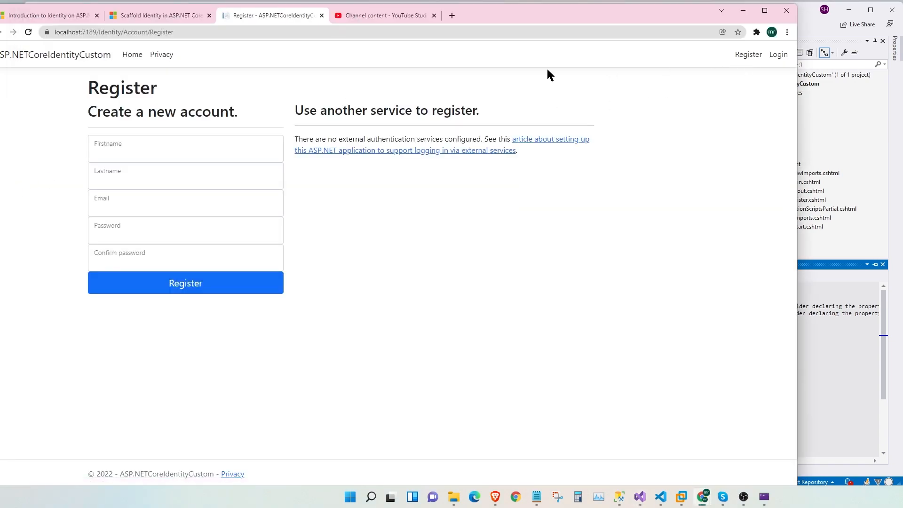
left_click(185, 148)
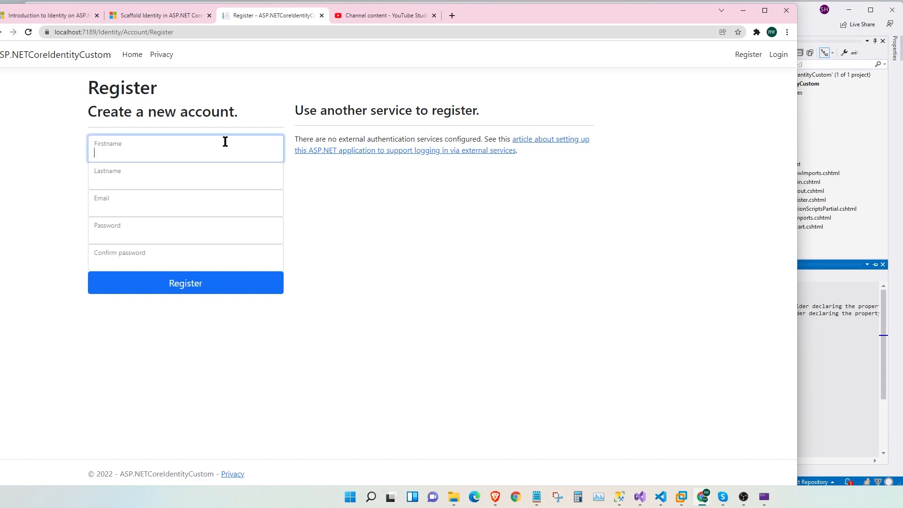
type("Rob")
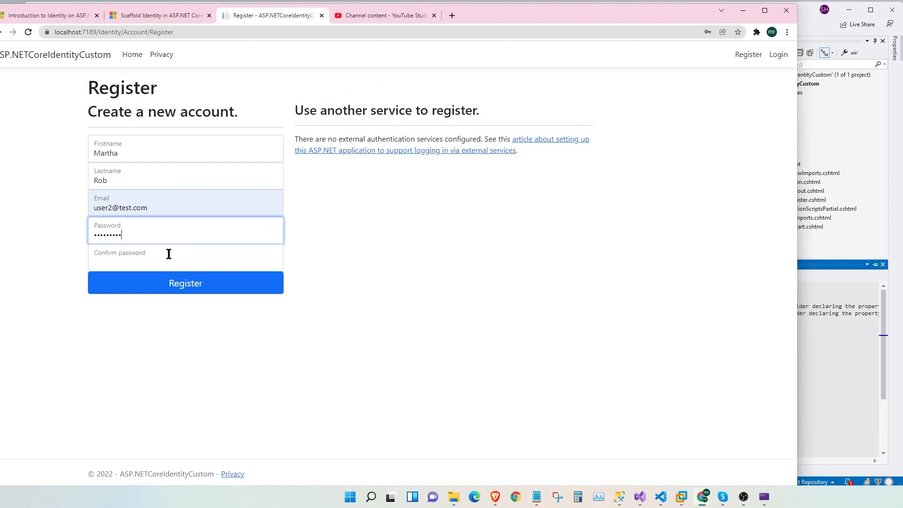
left_click(185, 283)
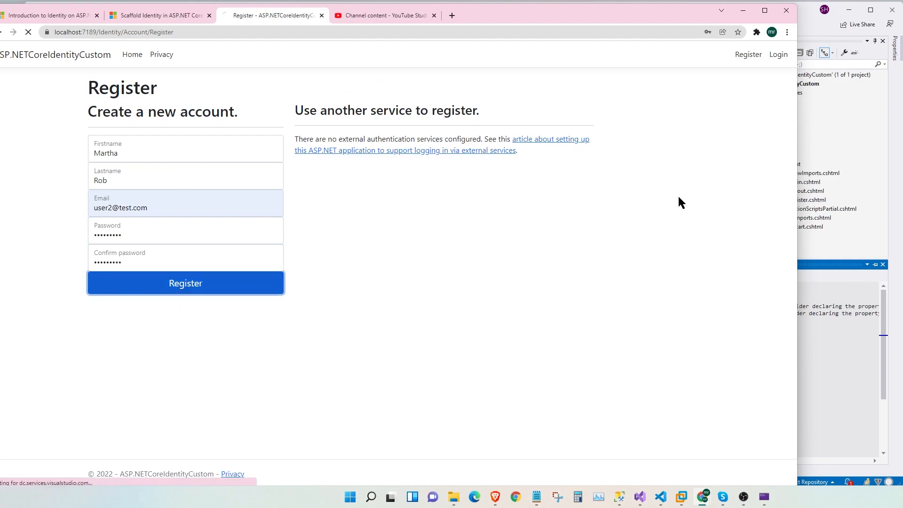
left_click(185, 283)
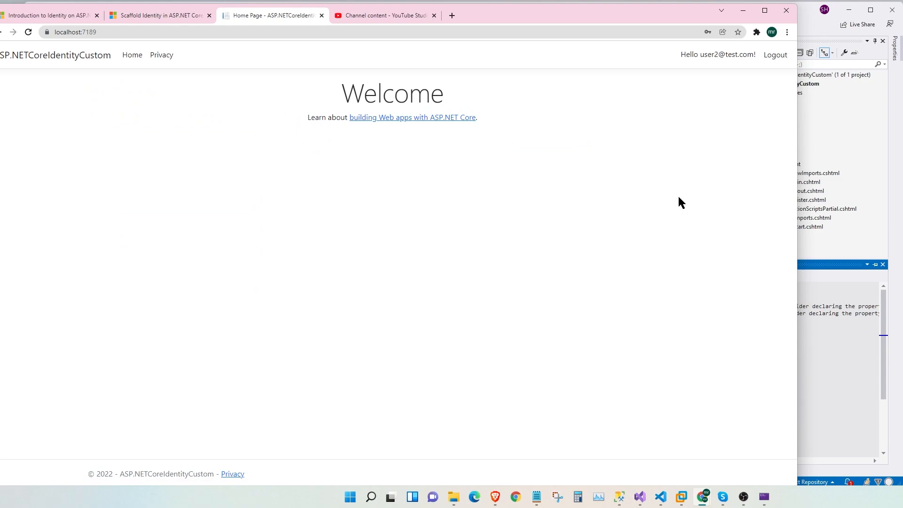
mouse_move(654, 237)
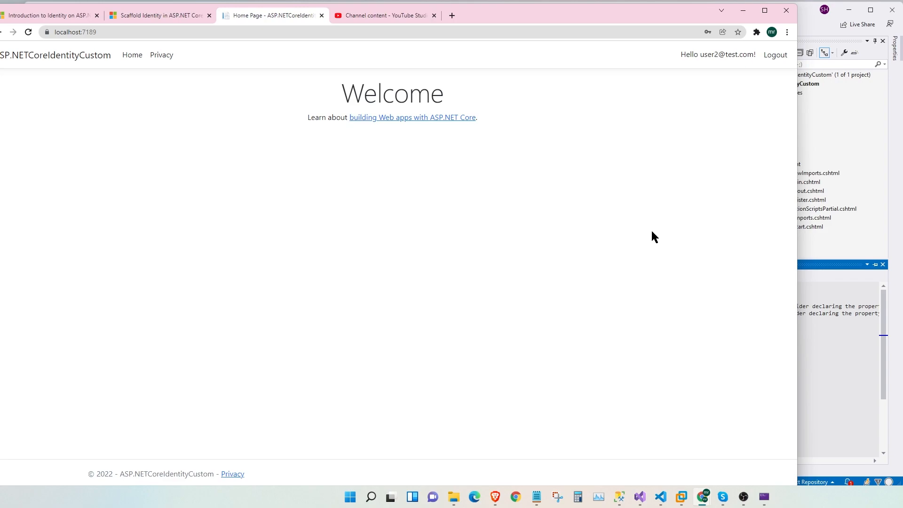
mouse_move(618, 486)
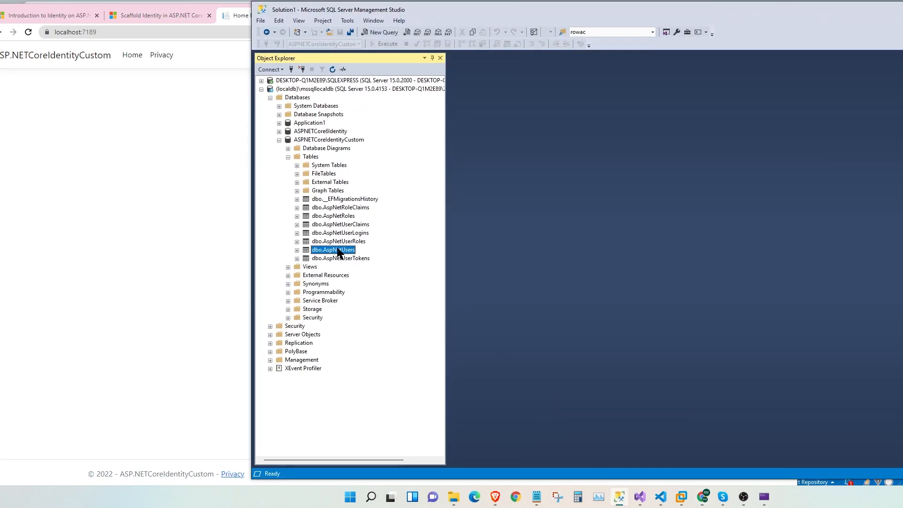
Step: Query the top rows of dbo.AspNetUsers to show both registered users with first and last names
right_click(333, 249)
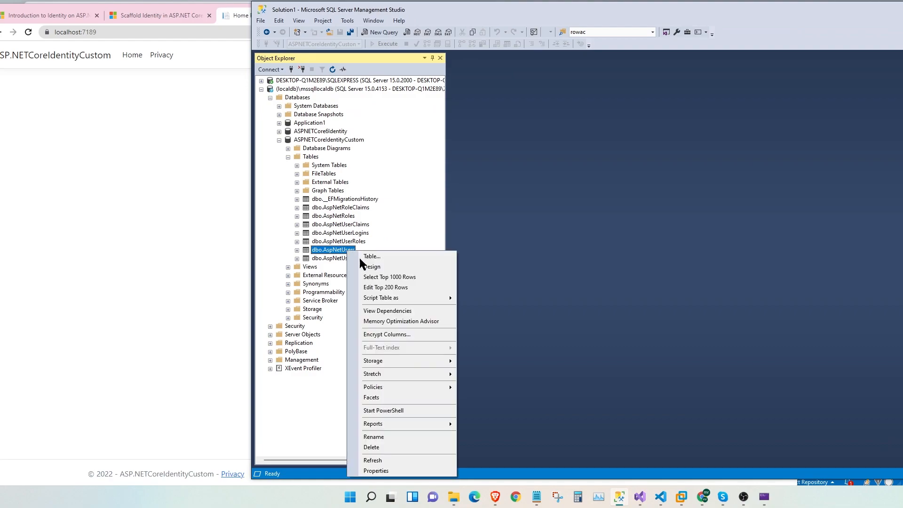
left_click(389, 277)
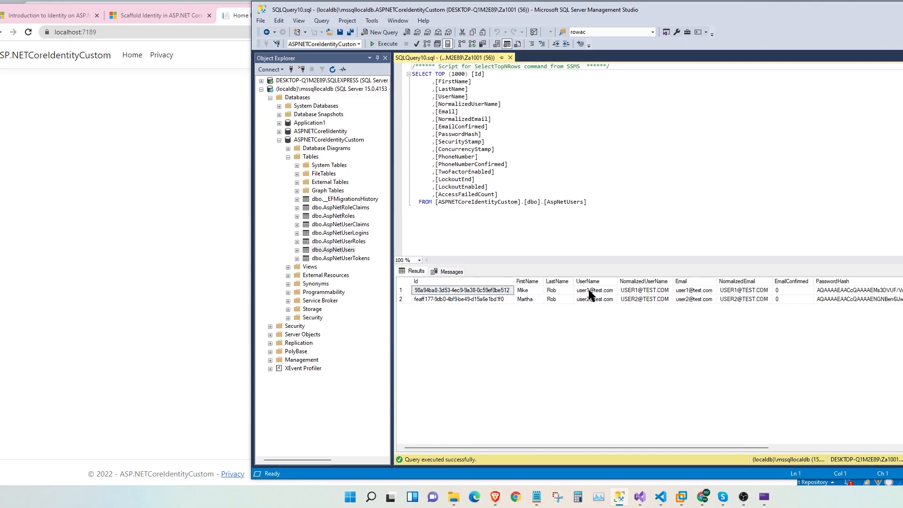
left_click(594, 290)
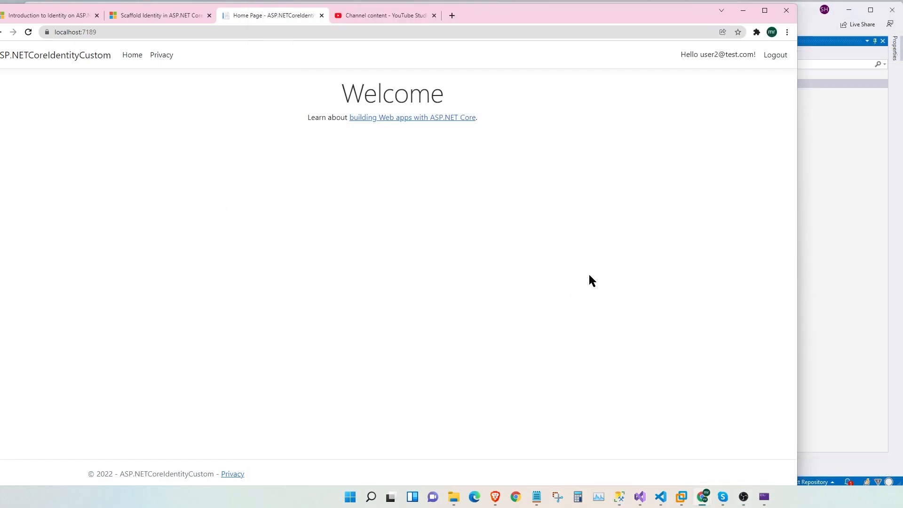
mouse_move(665, 125)
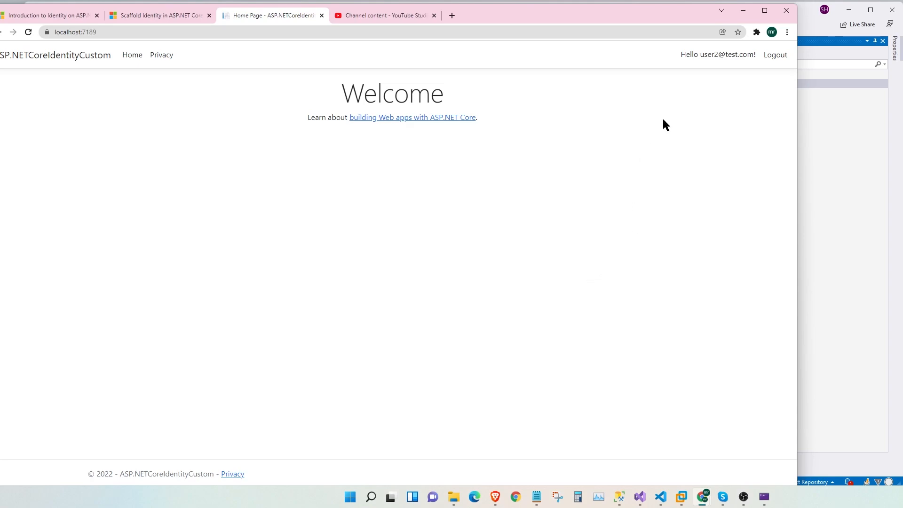
mouse_move(718, 54)
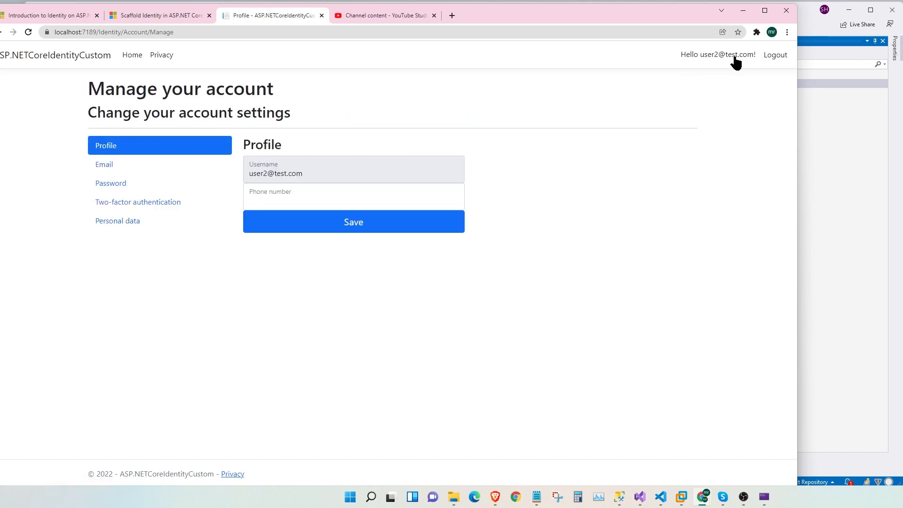
mouse_move(148, 147)
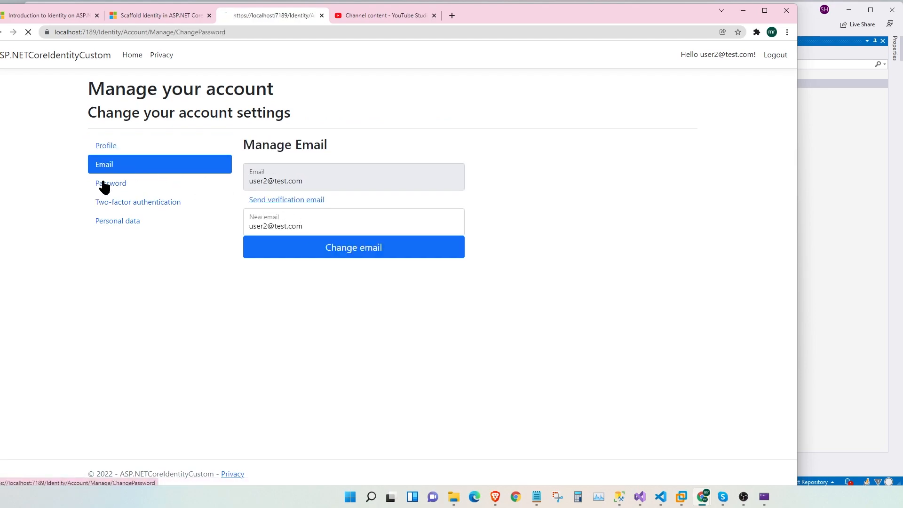
Step: View the Two-factor authentication and Personal data pages under Manage your account
left_click(137, 201)
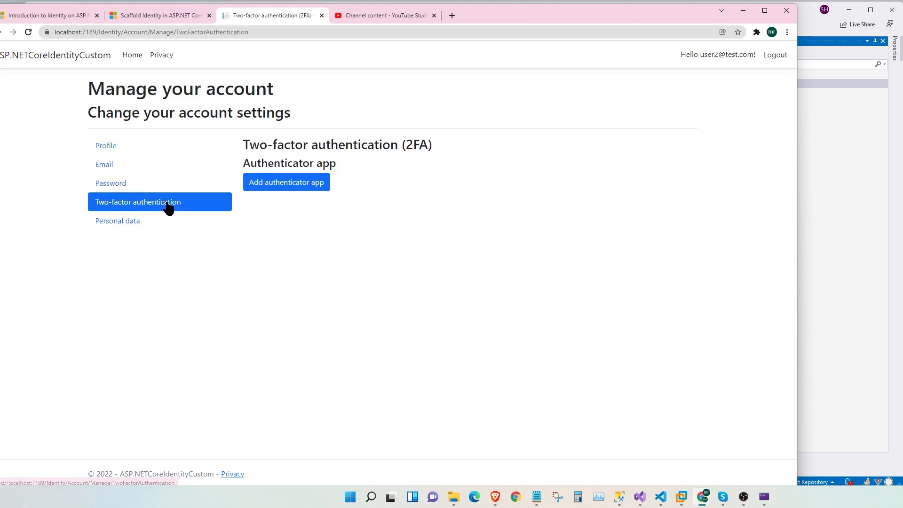
left_click(118, 220)
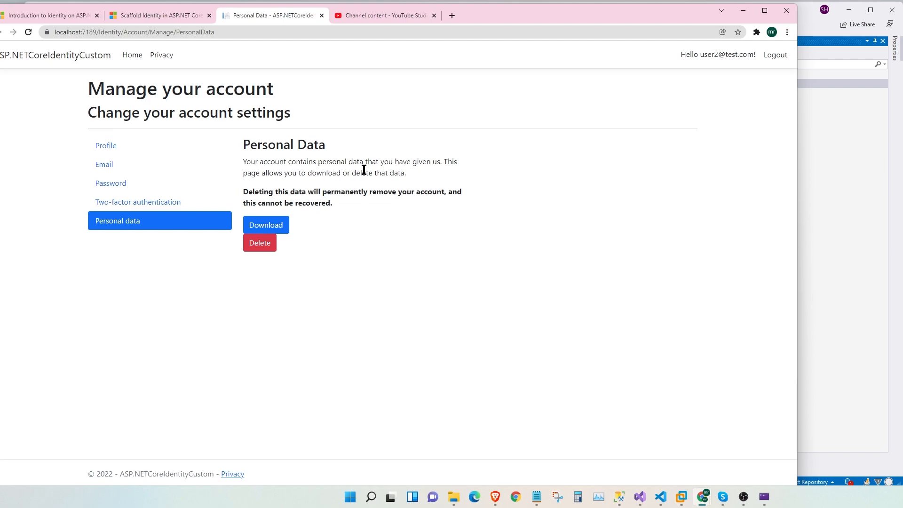
mouse_move(825, 46)
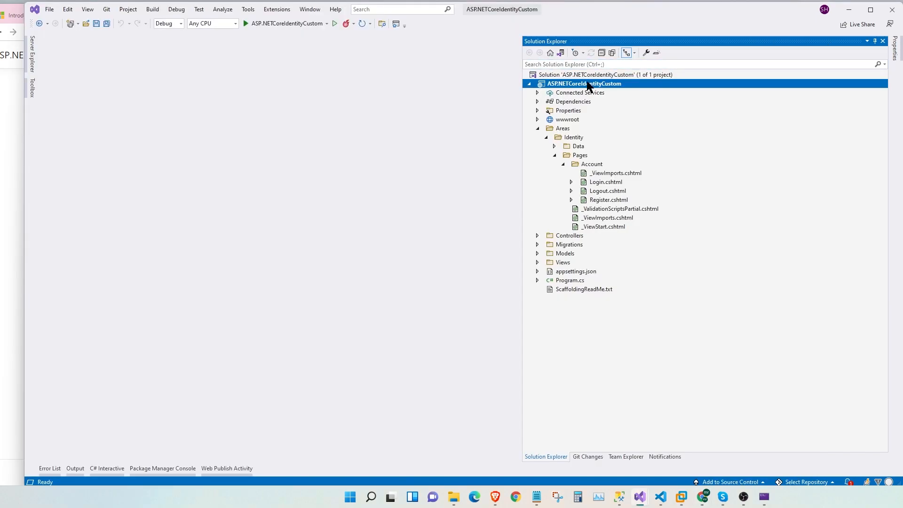
Step: Add a new scaffolded item to the project and choose the Identity scaffolder
right_click(582, 84)
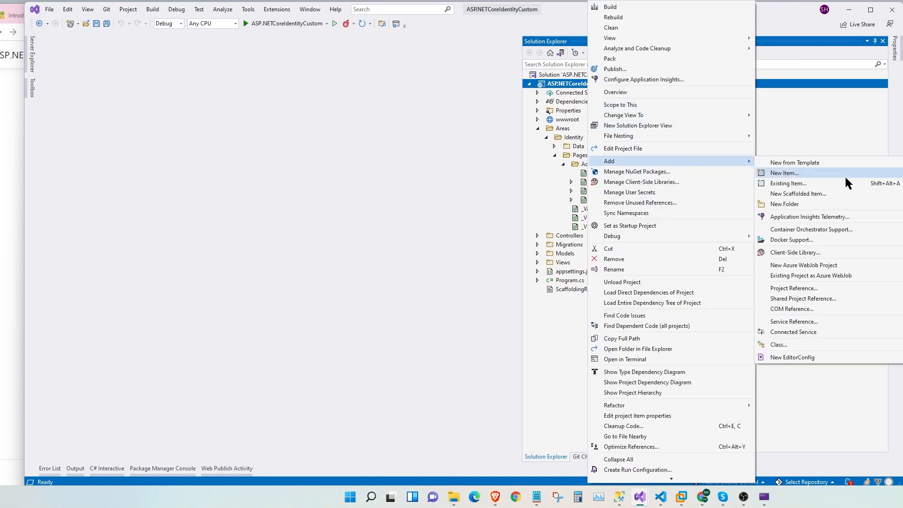
mouse_move(799, 194)
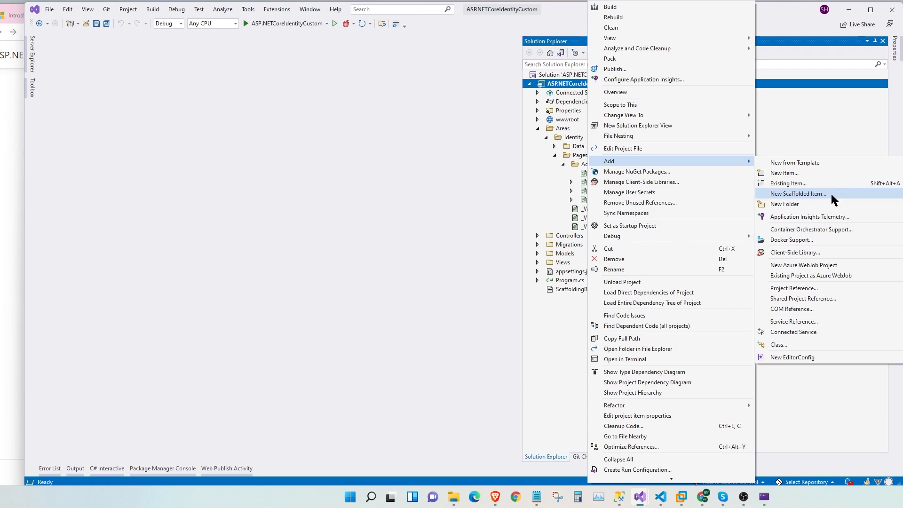
left_click(797, 194)
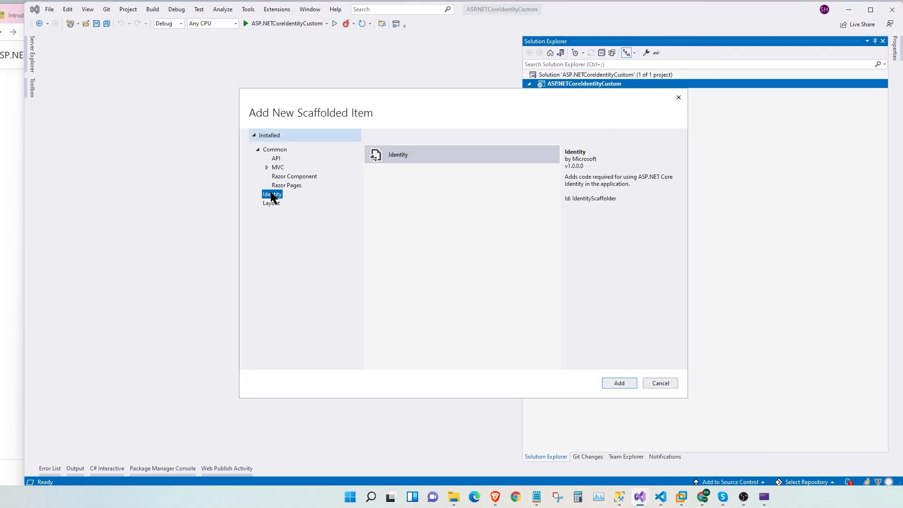
left_click(619, 383)
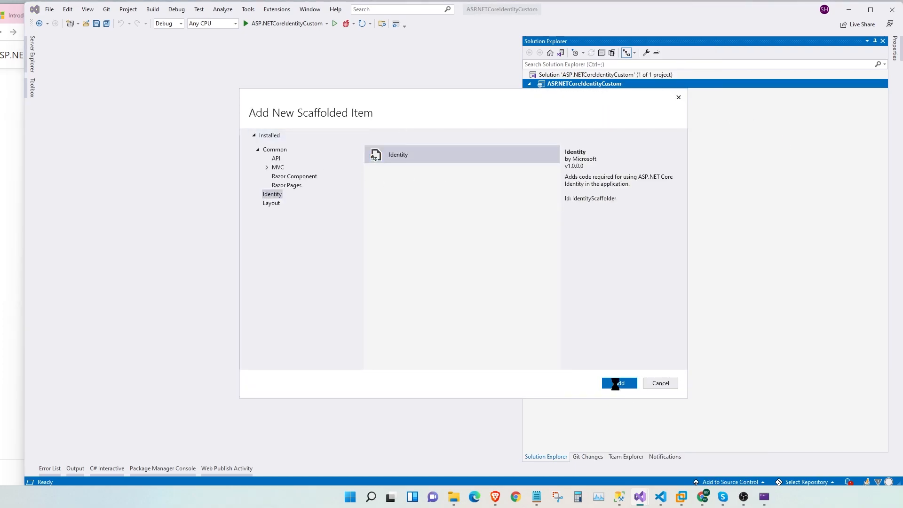
left_click(619, 383)
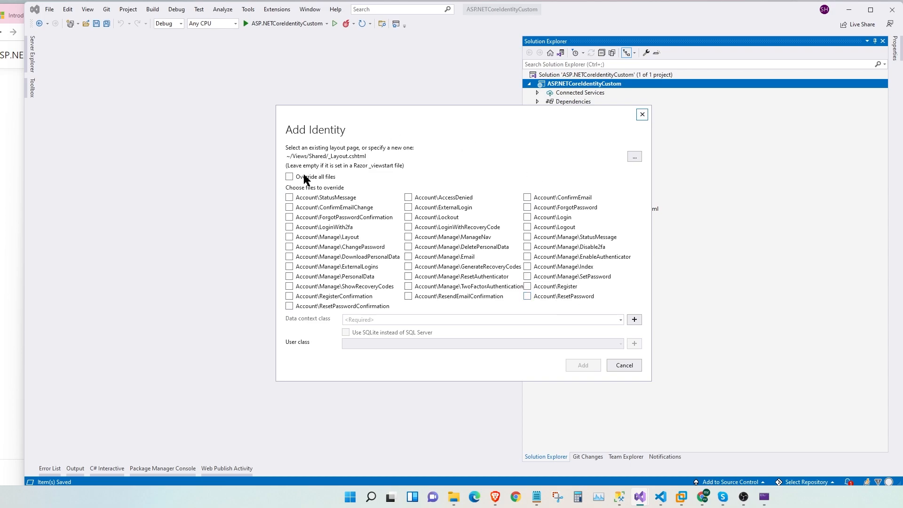
Step: Override all Identity files with ApplicationDbContext as the data context and generate the pages
left_click(289, 177)
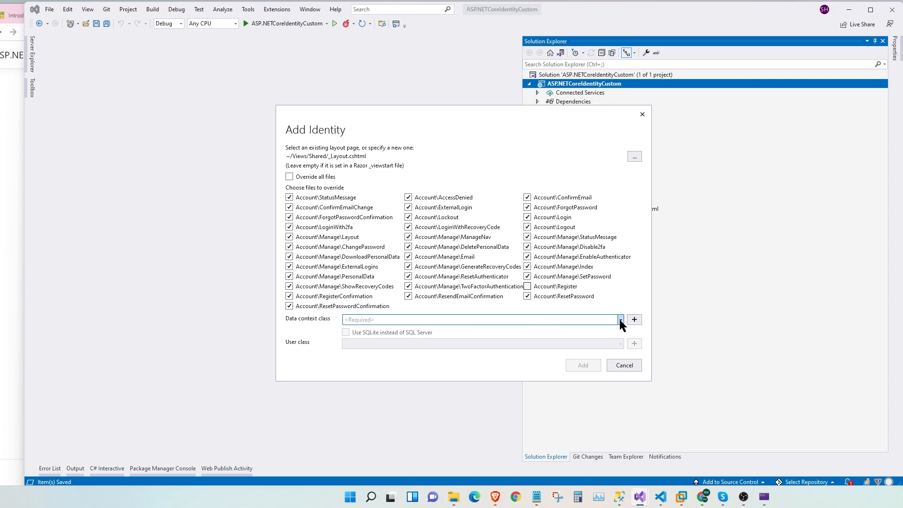
left_click(620, 320)
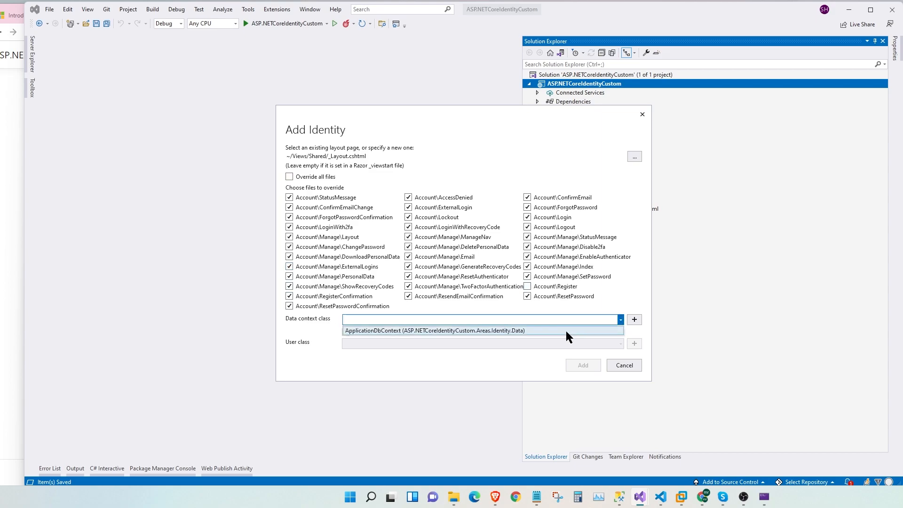
left_click(432, 330)
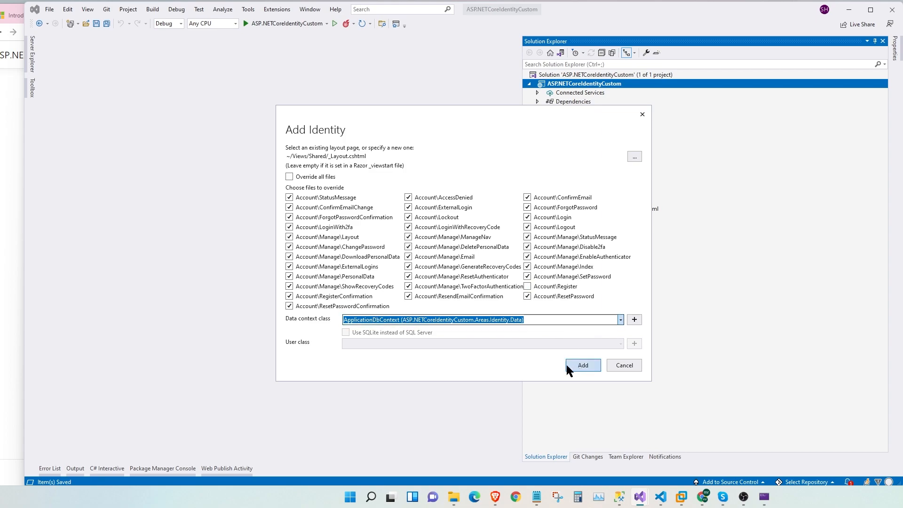
mouse_move(580, 368)
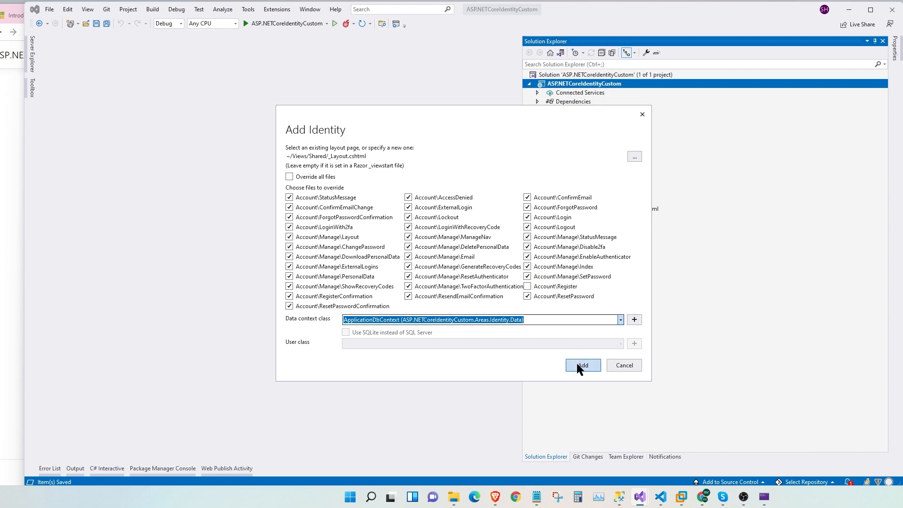
left_click(582, 365)
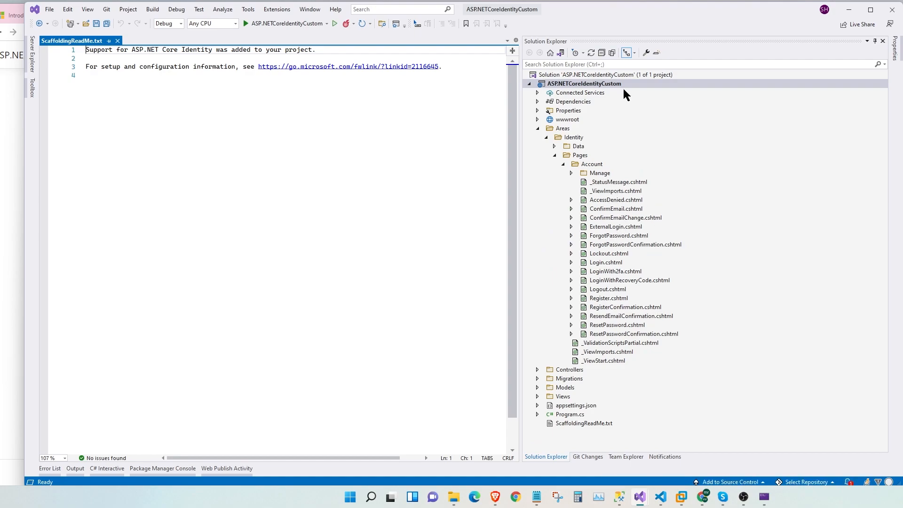
mouse_move(613, 242)
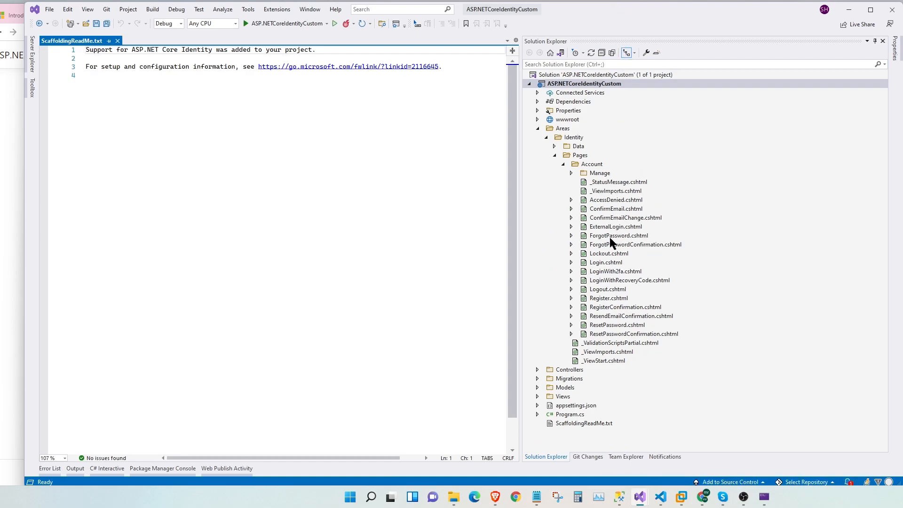
Step: Inspect the scaffolded ConfirmEmail and LoginWith2fa pages under Areas > Identity > Pages > Account
left_click(615, 209)
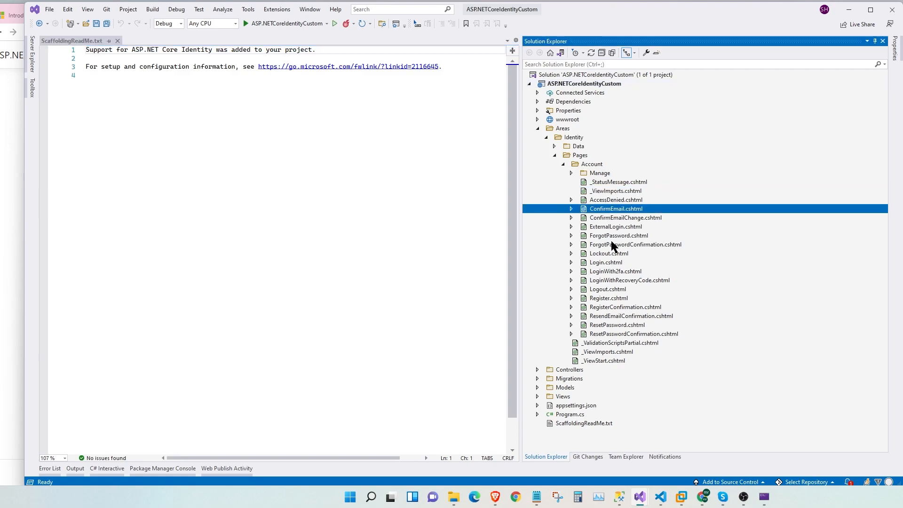
left_click(615, 271)
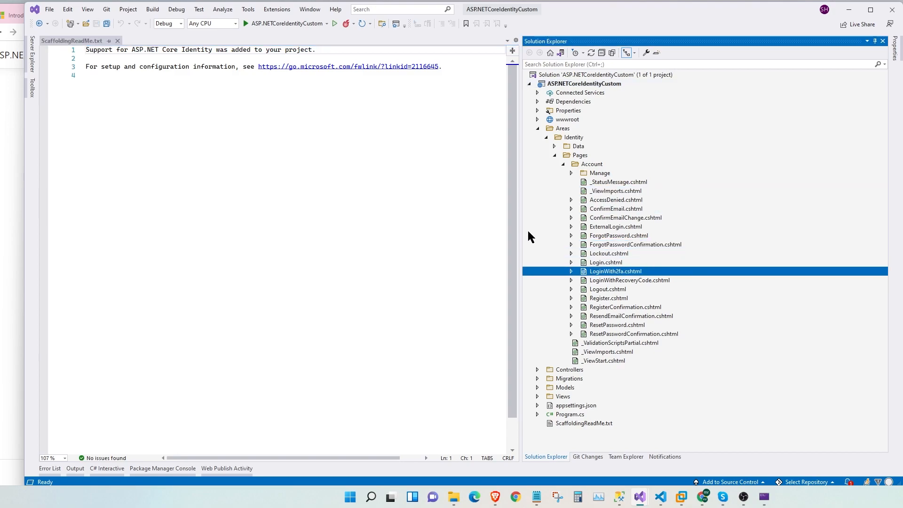